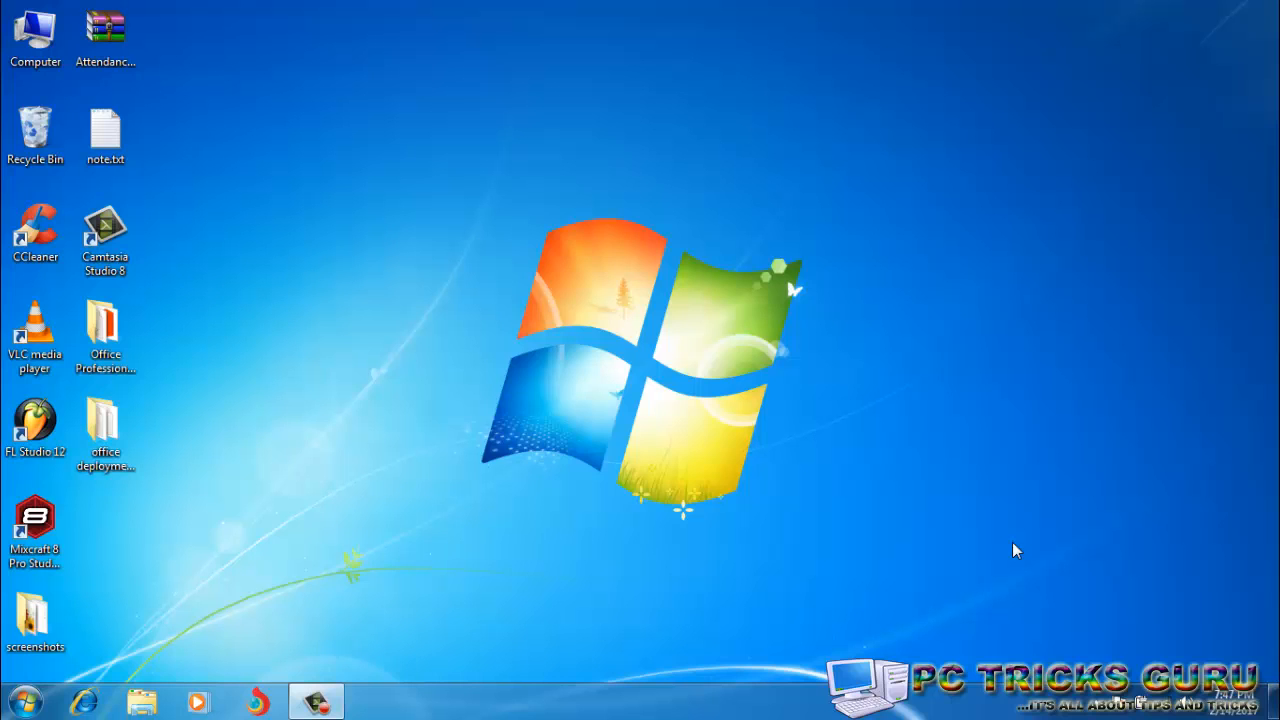
mouse_move(275, 491)
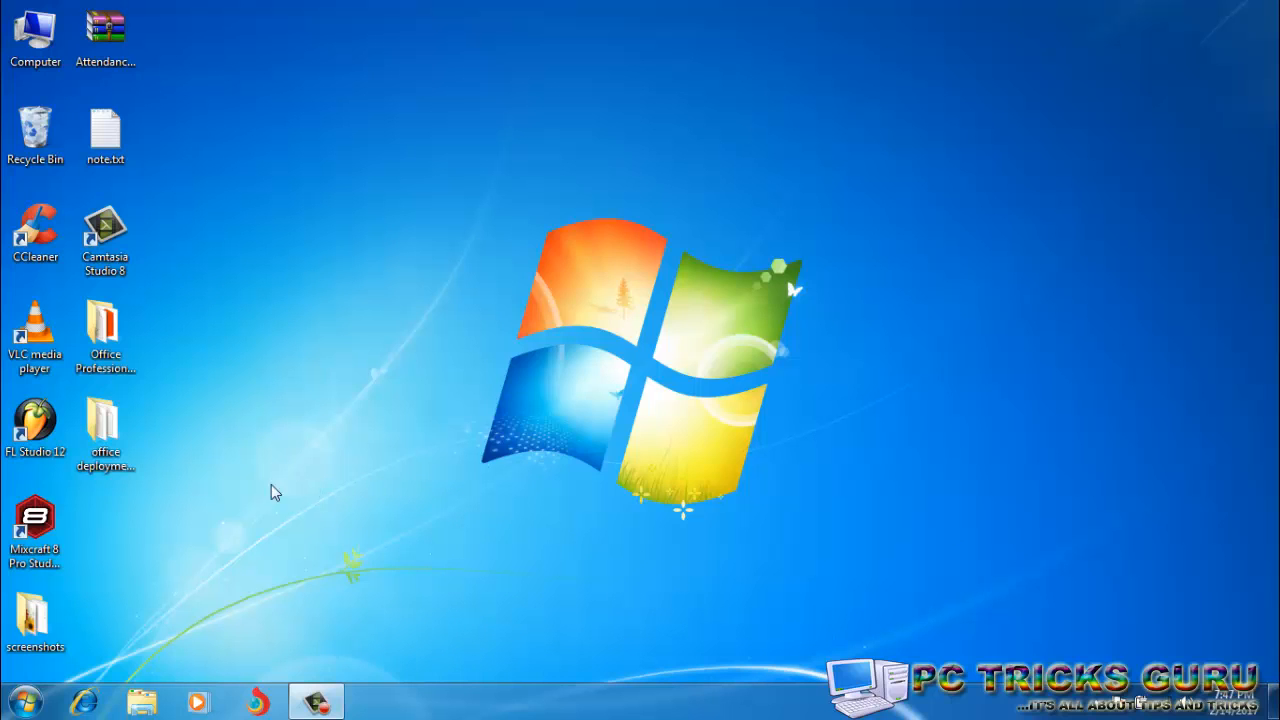
Open the desktop 'office deployment tool' folder showing configuration.xml, EULA and setup.exe
click(105, 335)
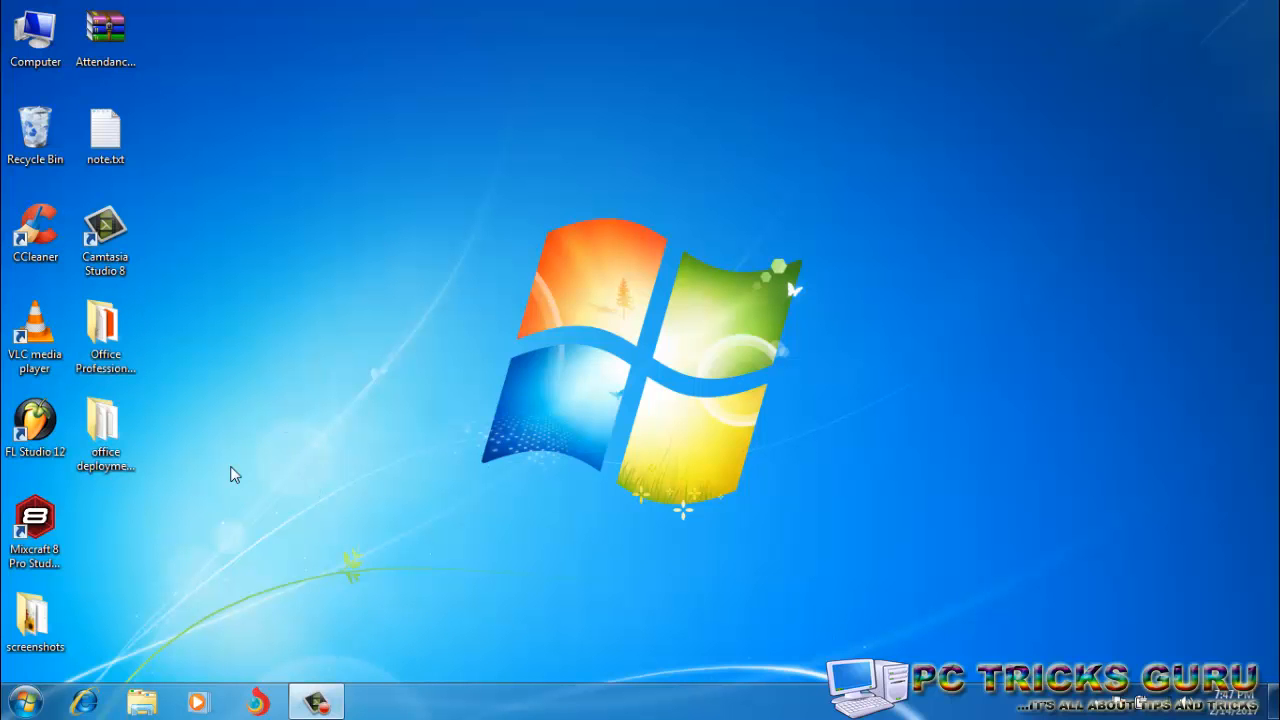
double_click(105, 425)
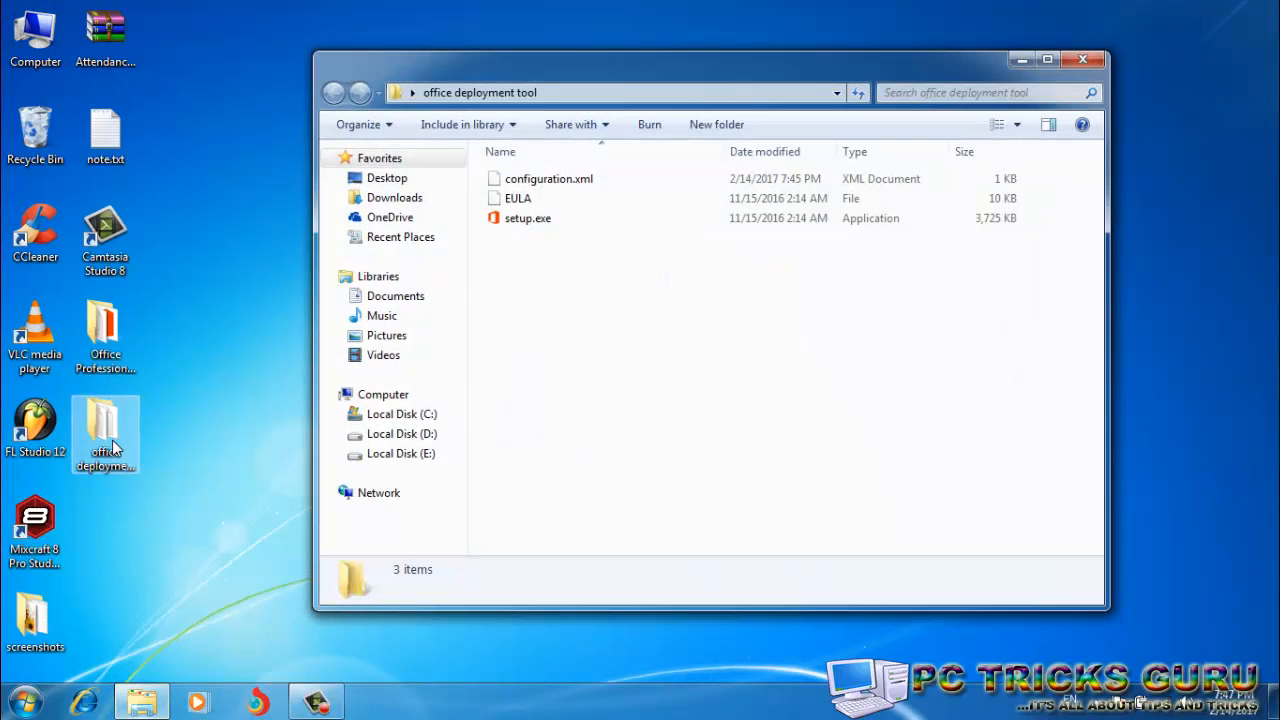
mouse_move(548, 198)
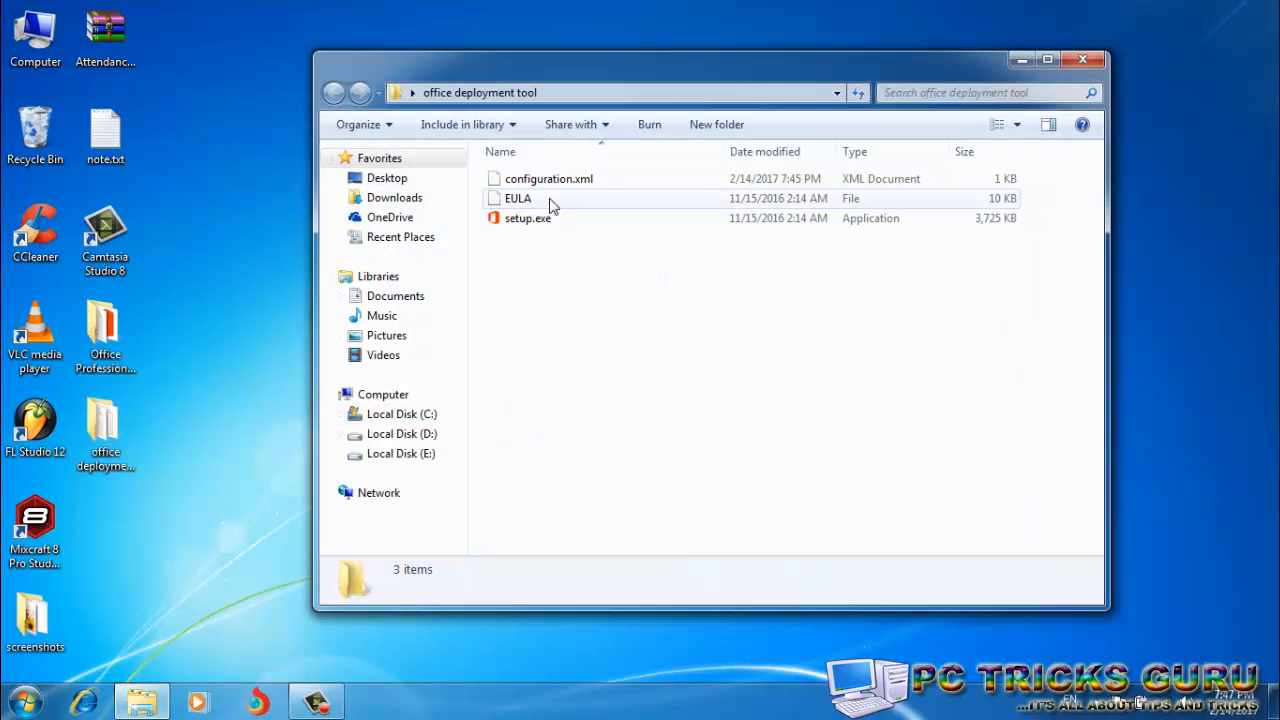
mouse_move(537, 248)
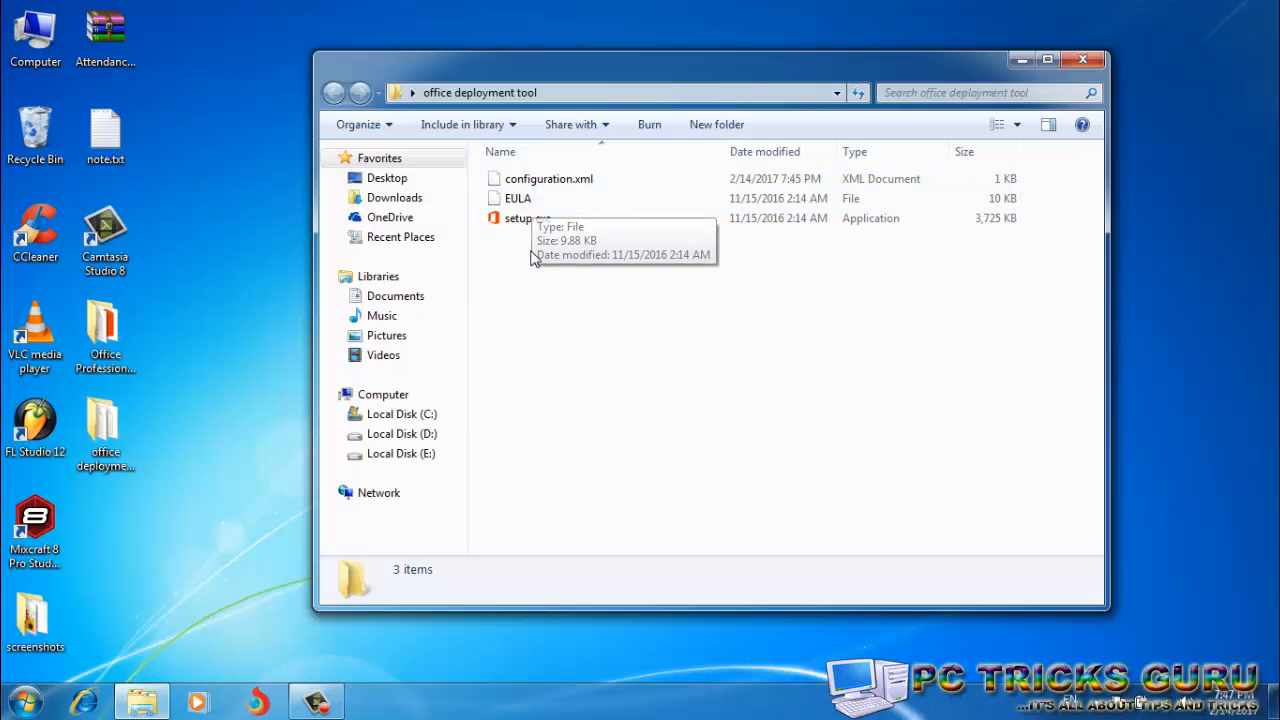
mouse_move(530, 240)
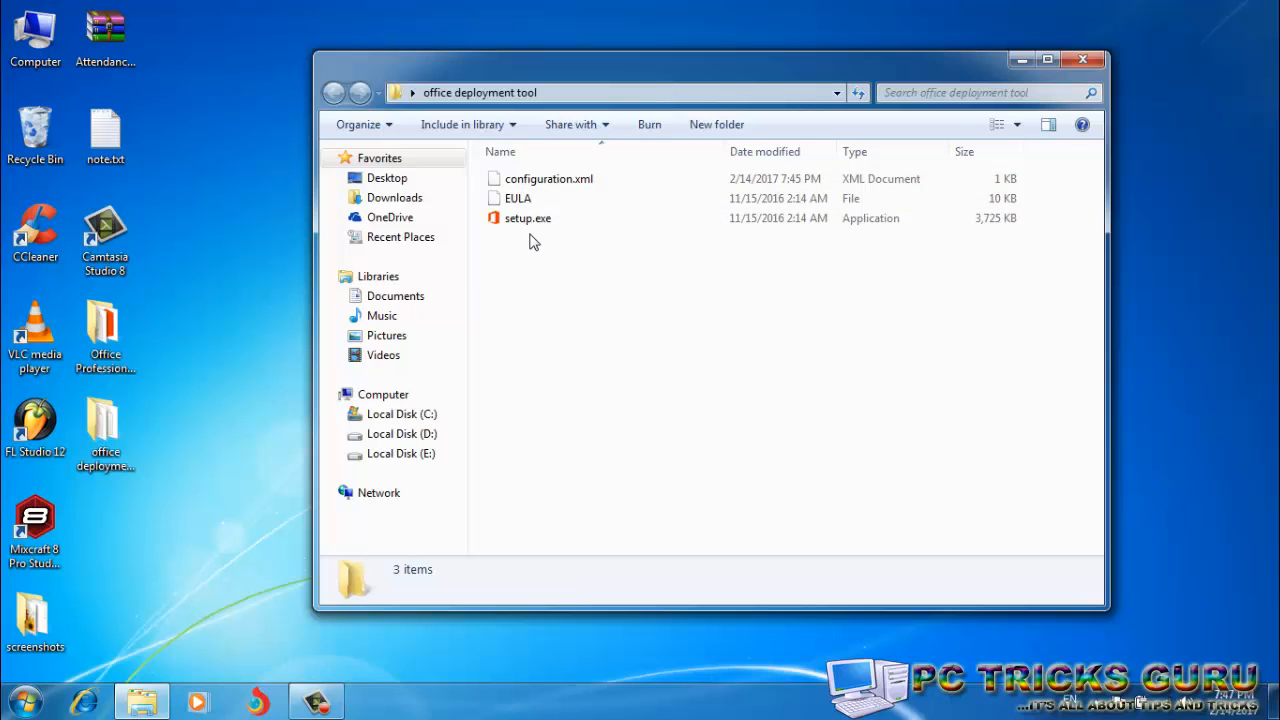
mouse_move(548, 178)
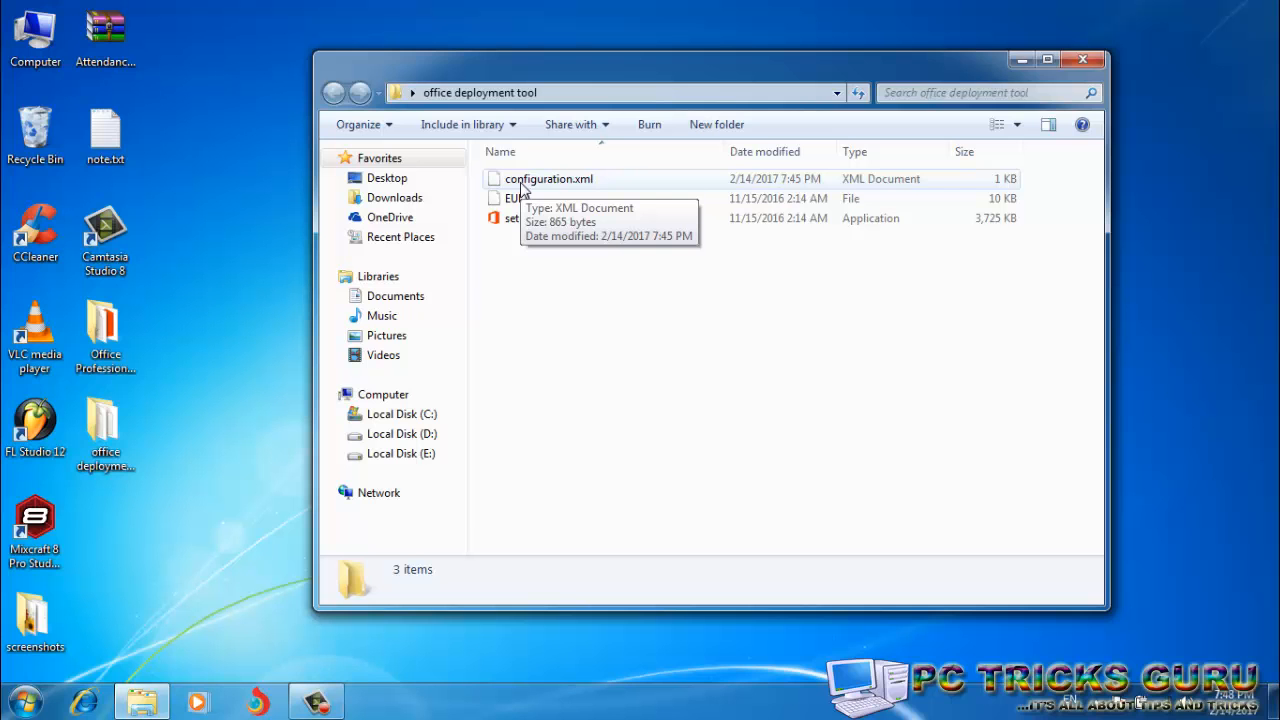
Open configuration.xml via 'Edit with Notepad++' and shift the editor window right
right_click(548, 178)
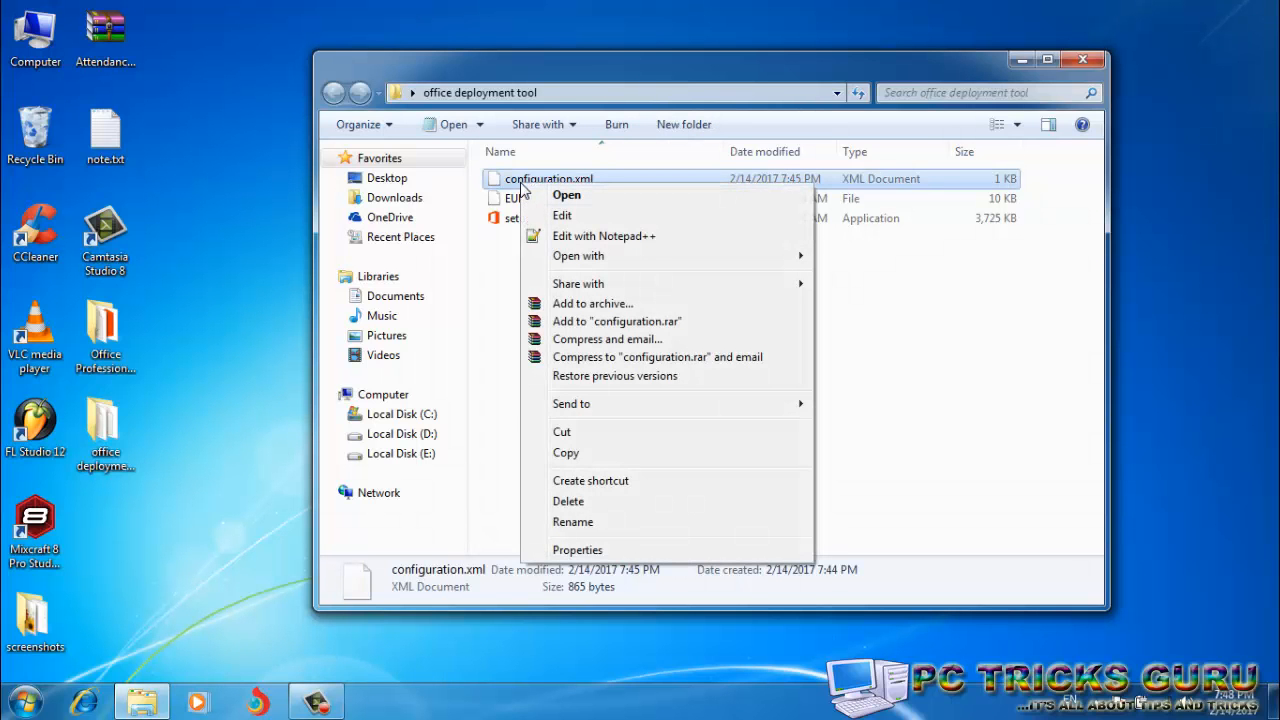
click(604, 235)
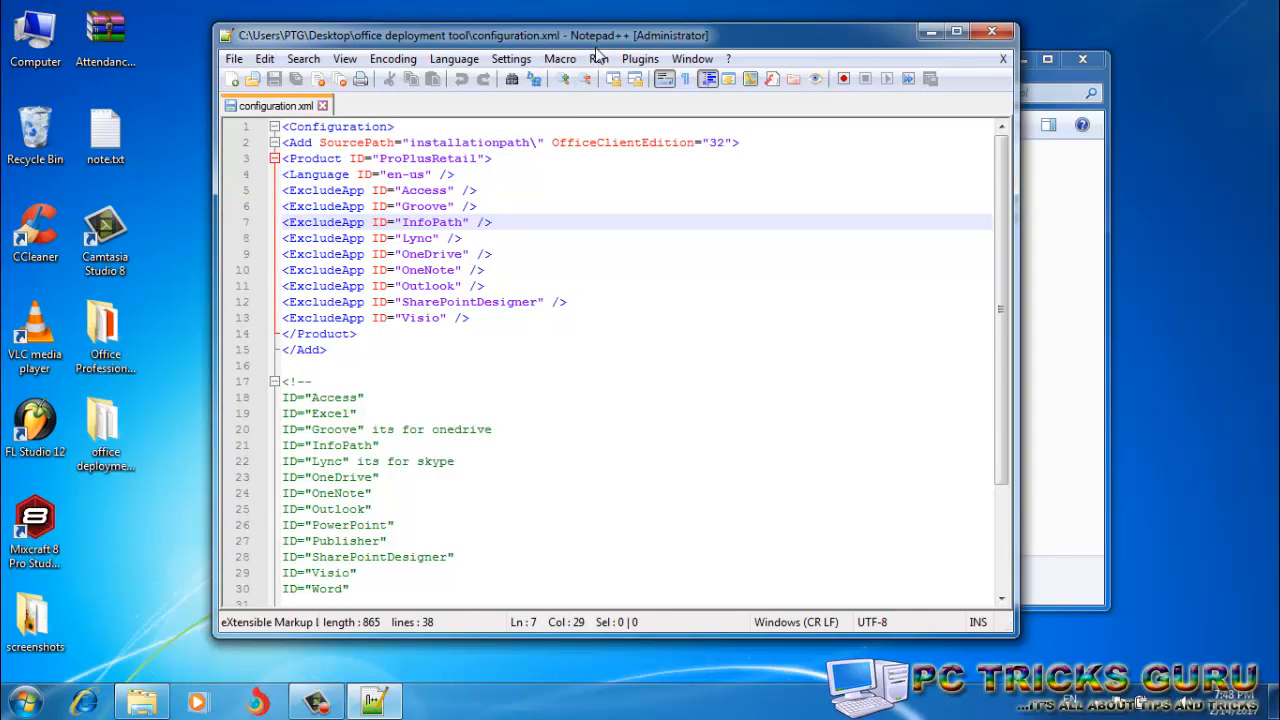
drag(595, 35, 655, 34)
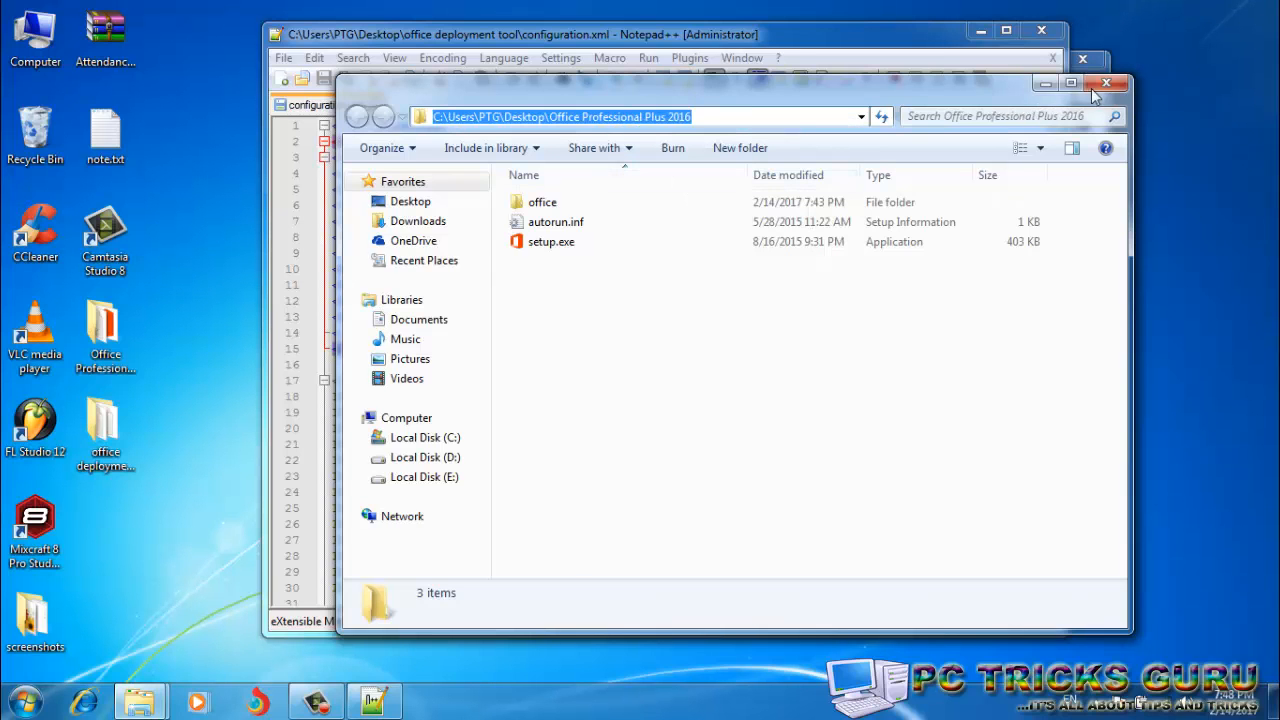
Close the Office Professional Plus 2016 folder window
click(1106, 83)
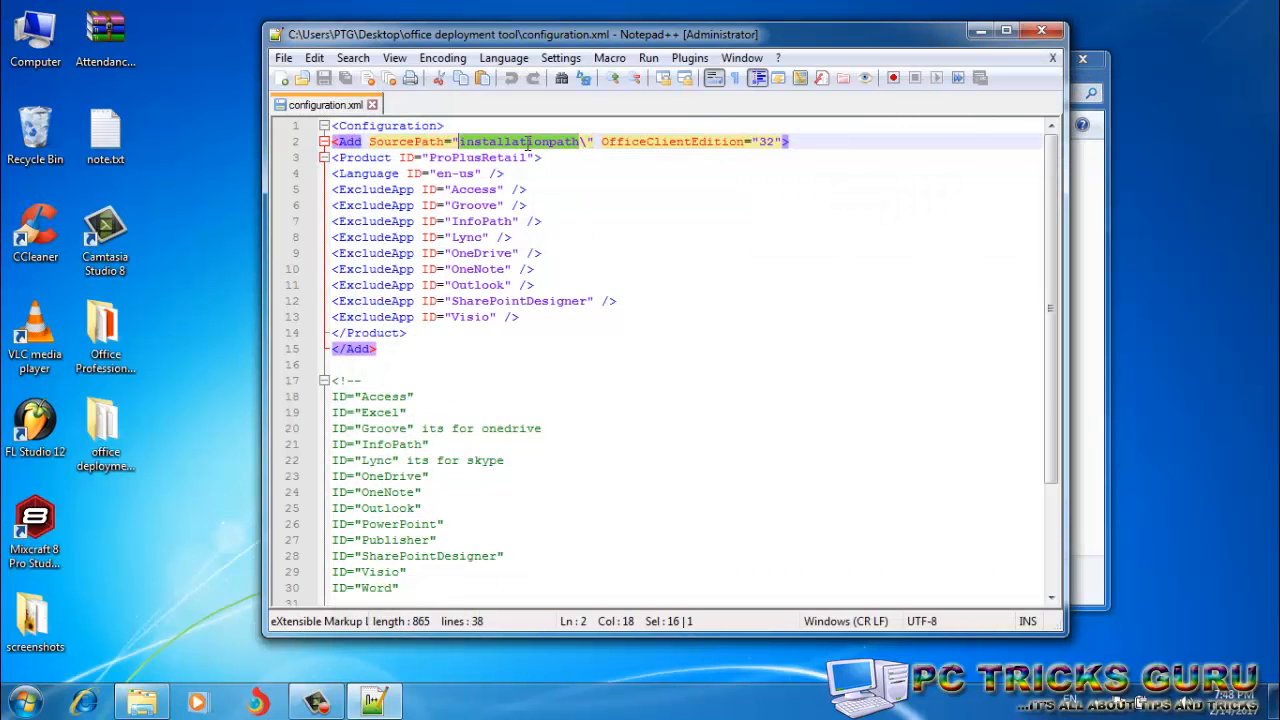
Paste the copied Office Professional Plus 2016 path over the 'installationpath' placeholder
right_click(520, 141)
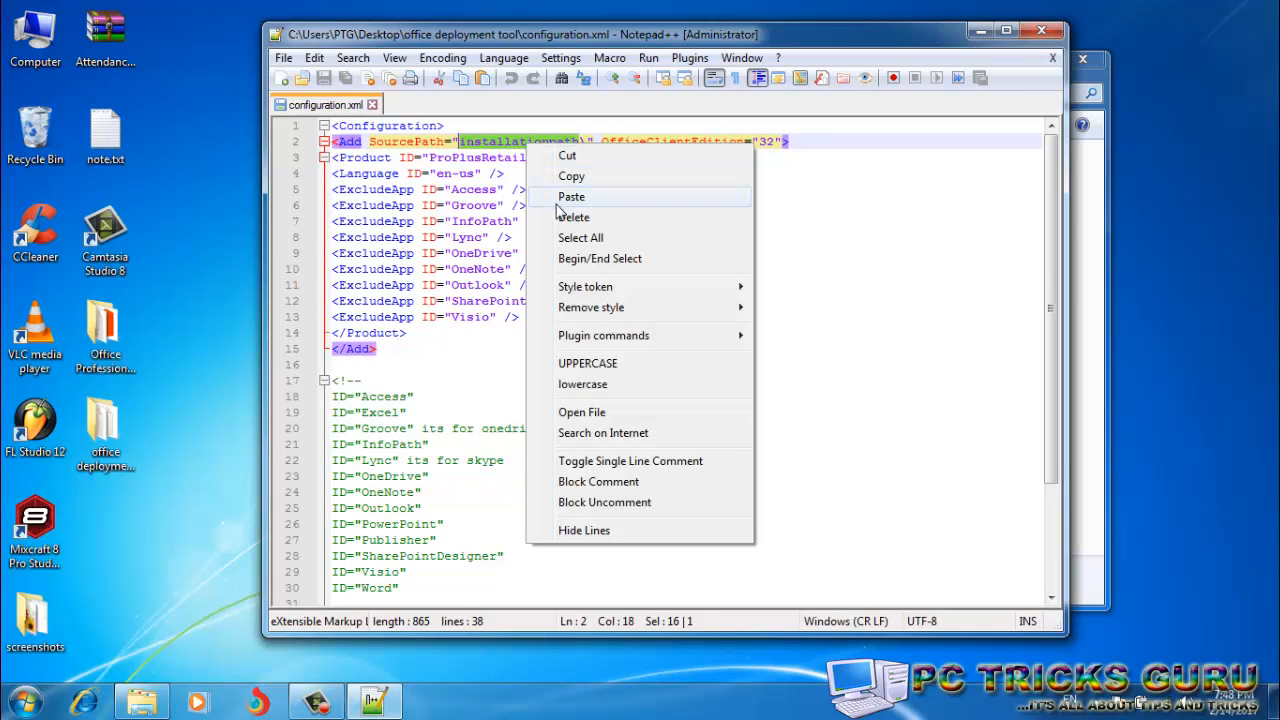
click(571, 196)
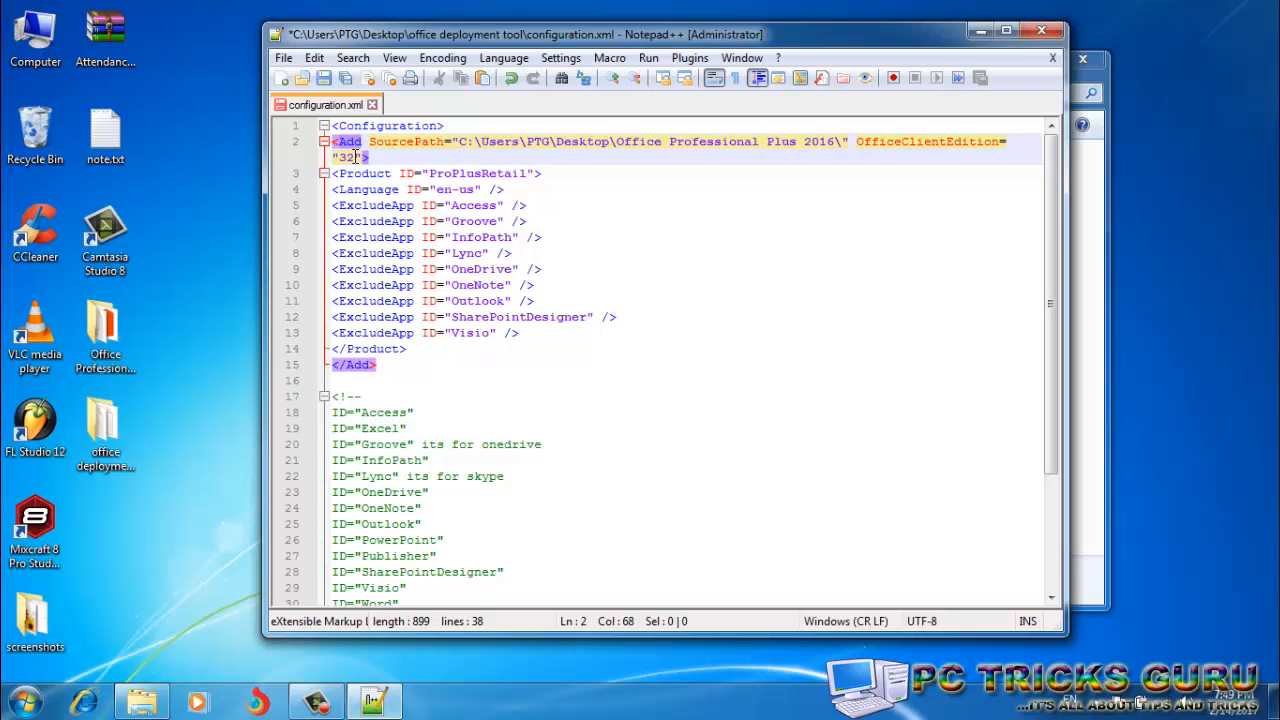
mouse_move(284, 57)
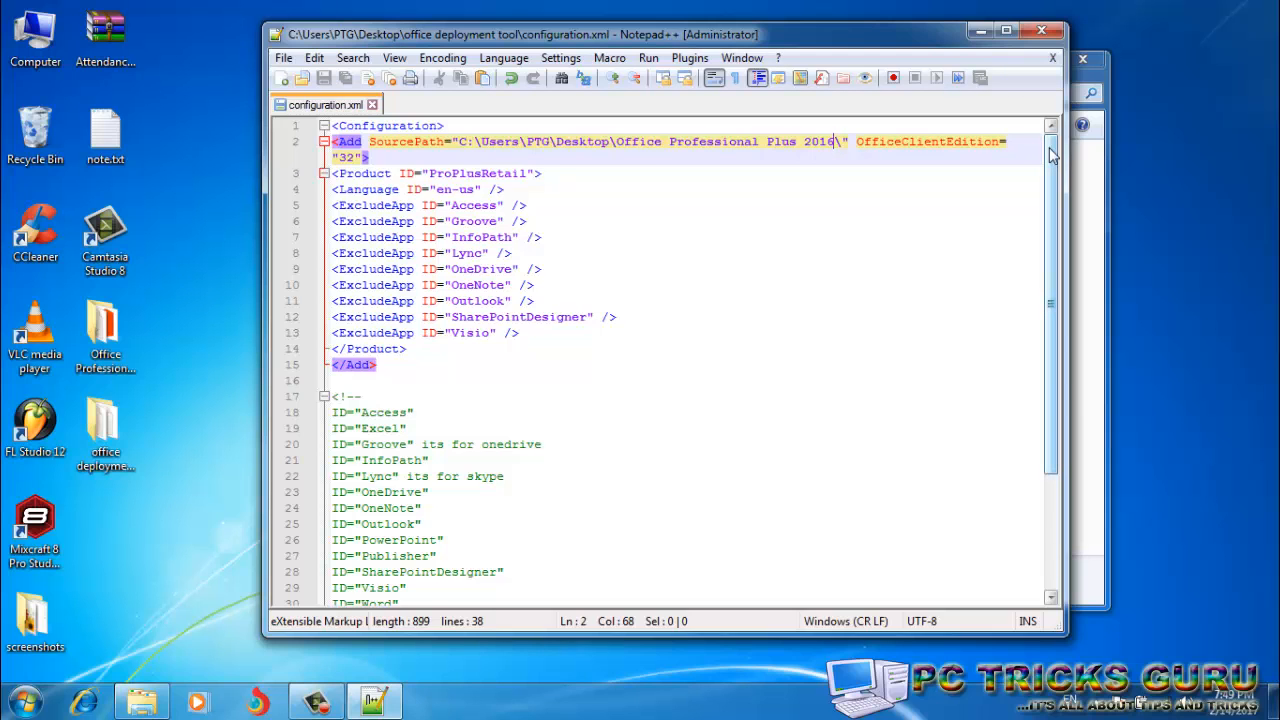
Scroll to line 34 and copy the 'setup /configure configuration.xml' command
scroll(down, 3)
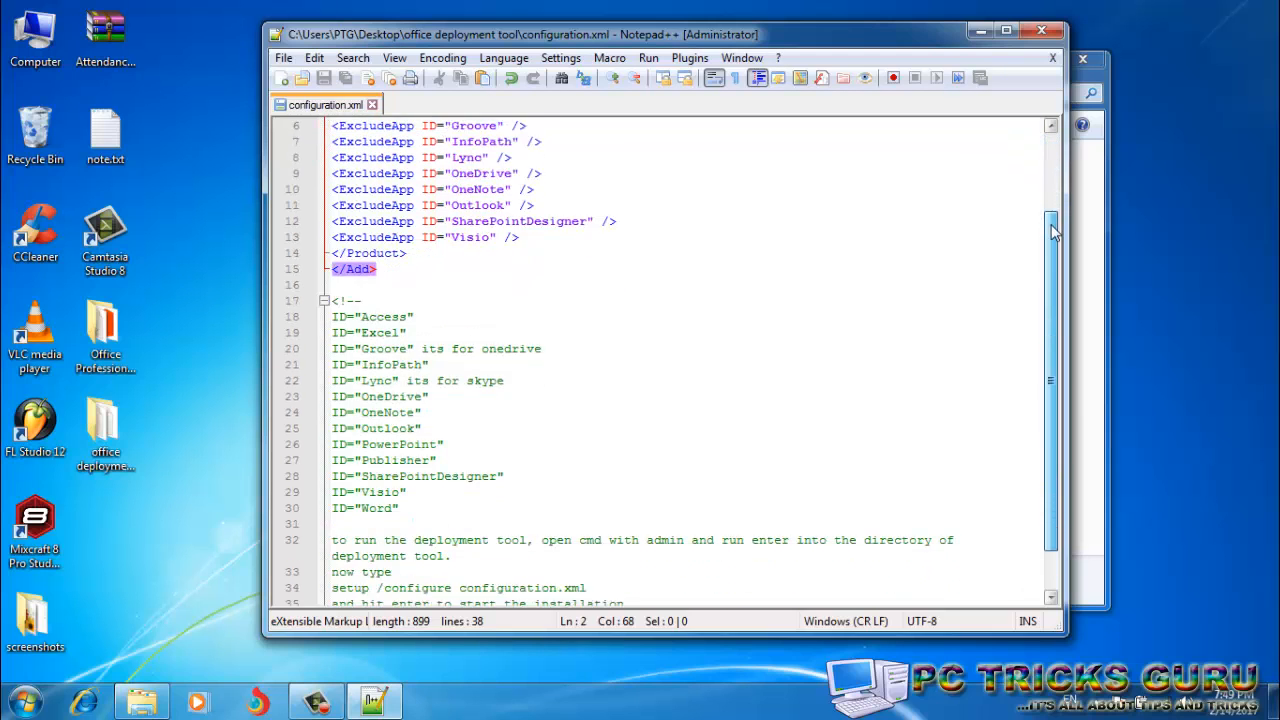
scroll(down, 3)
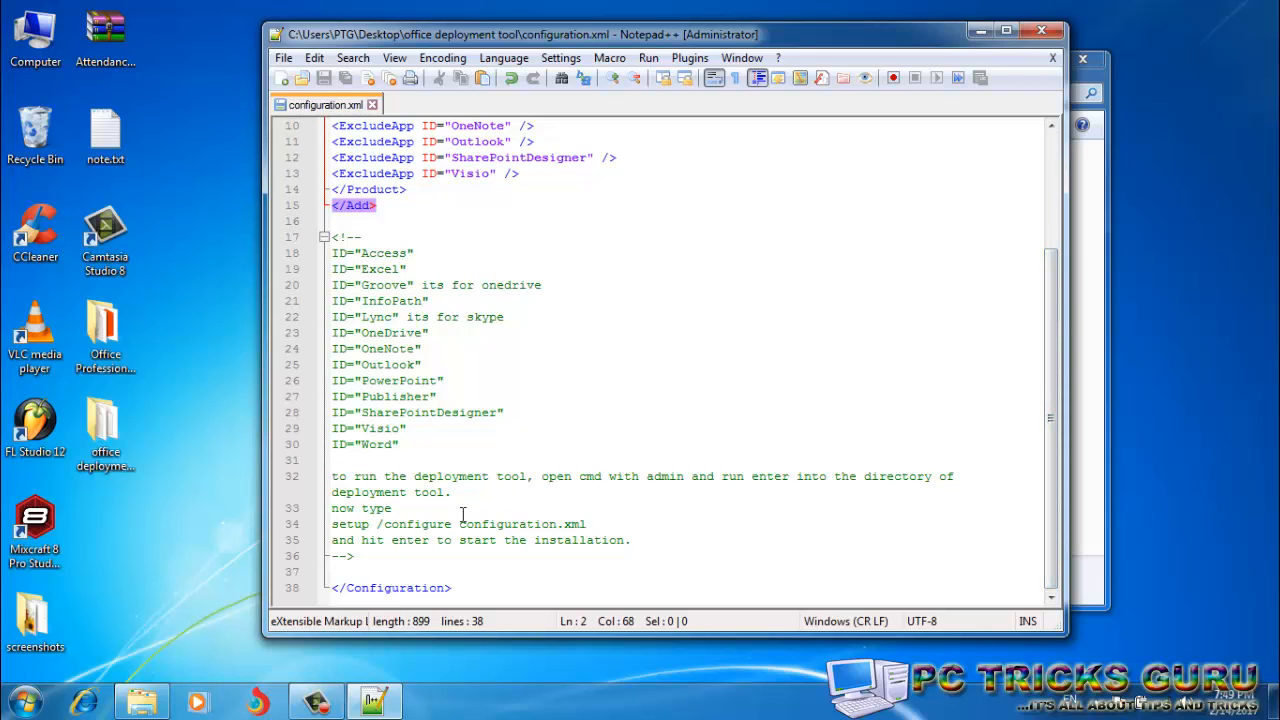
mouse_move(443, 504)
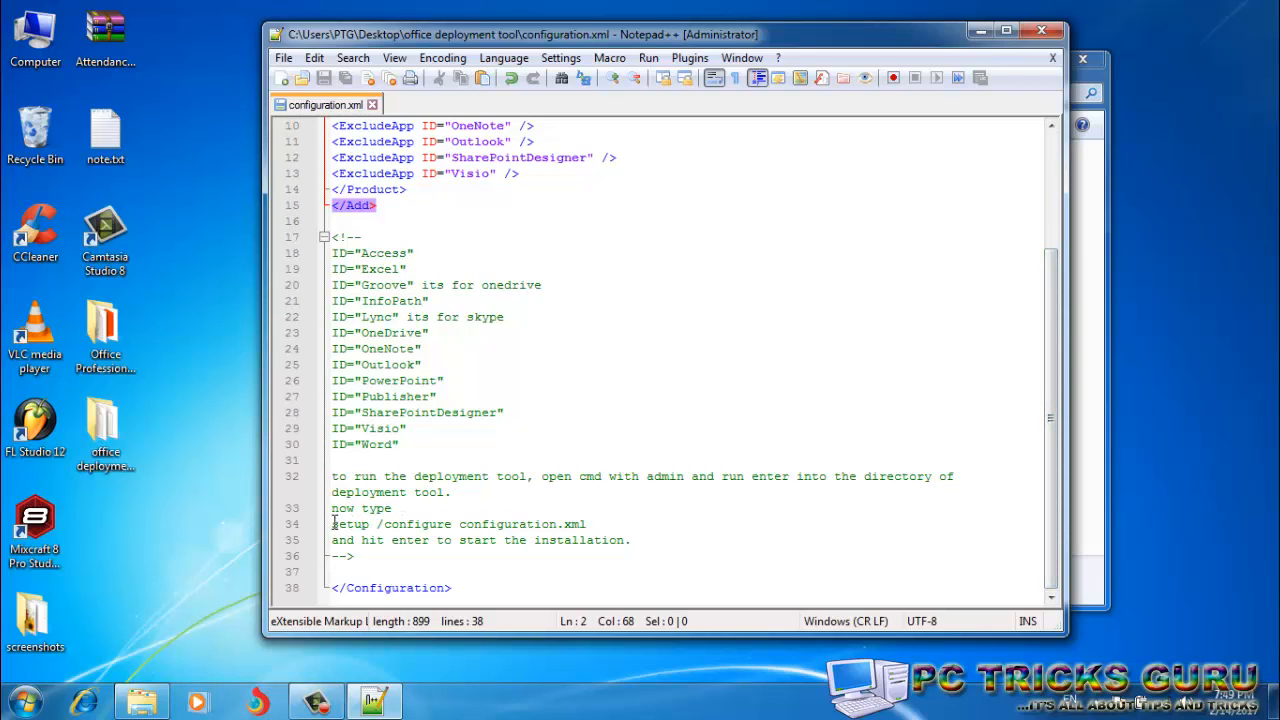
click(500, 524)
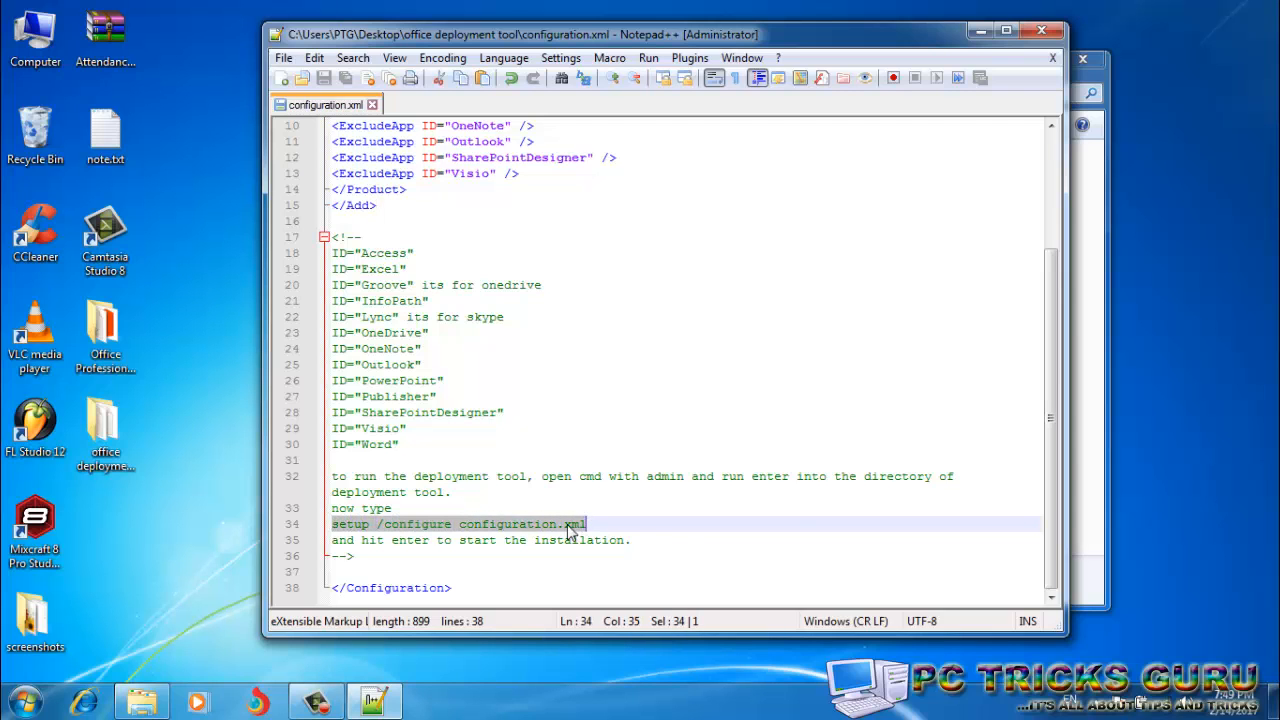
right_click(570, 528)
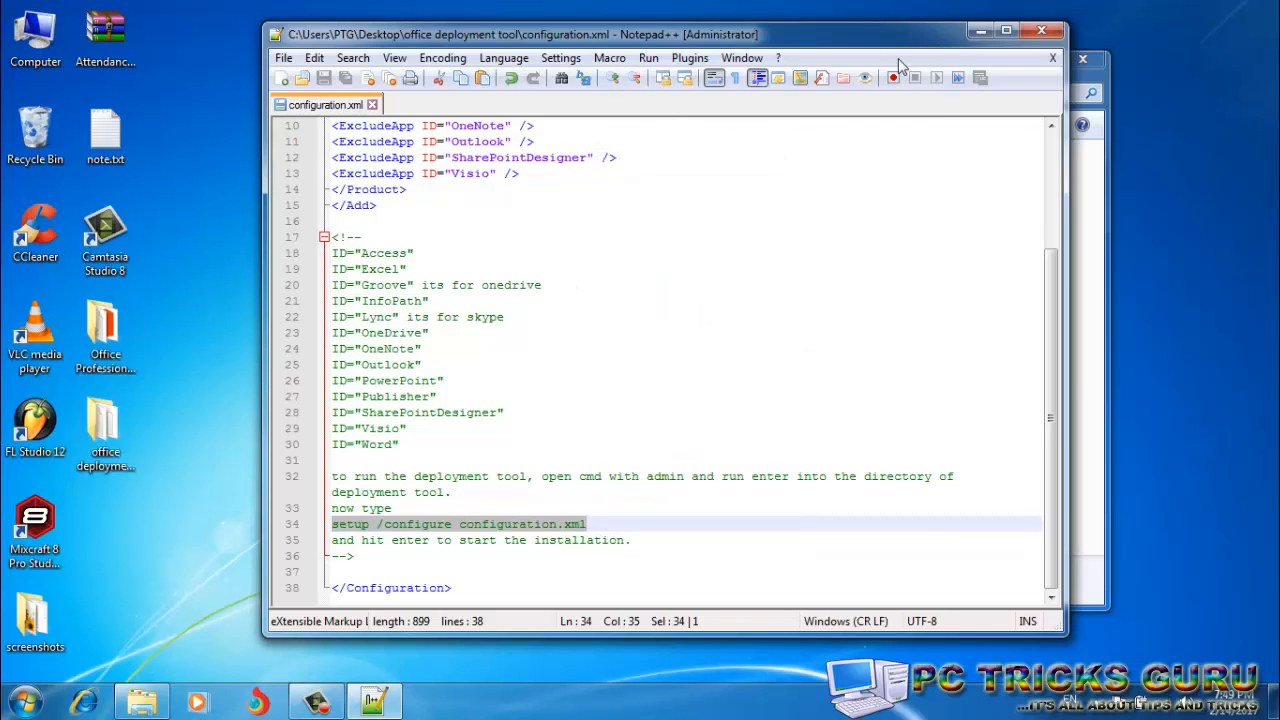
mouse_move(970, 58)
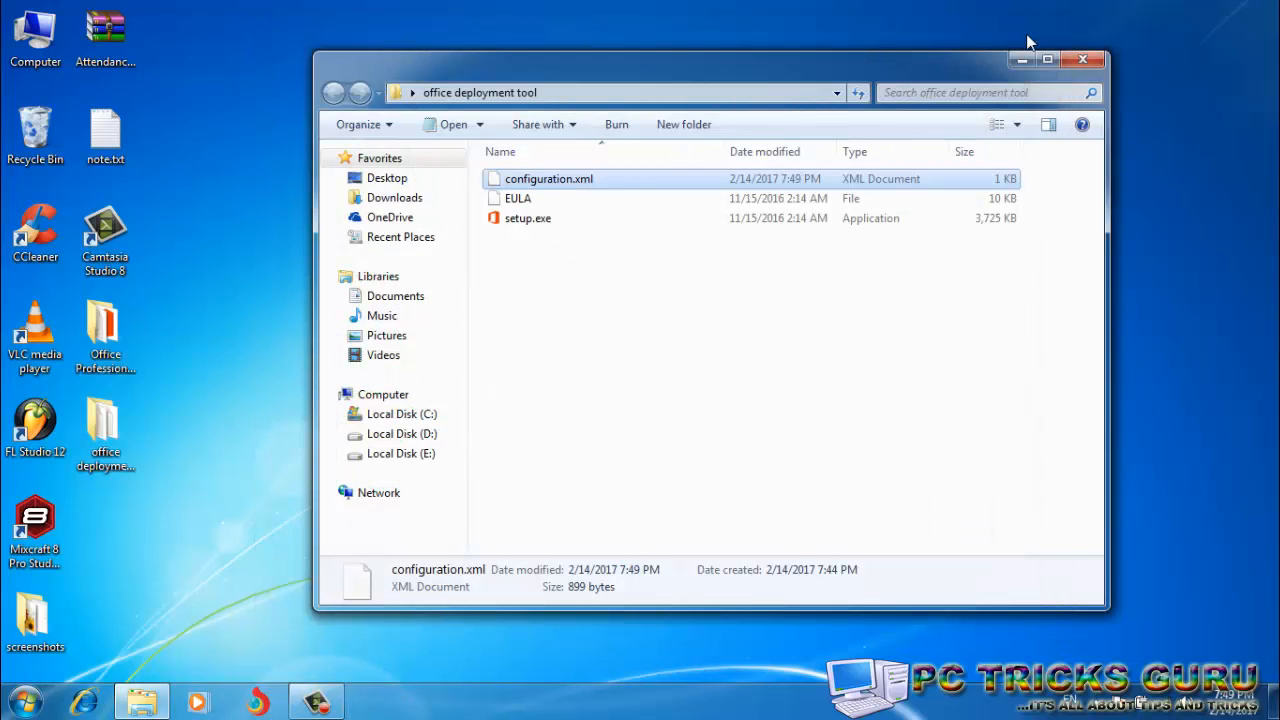
Find cmd.exe in the Start search and run it as administrator
click(18, 700)
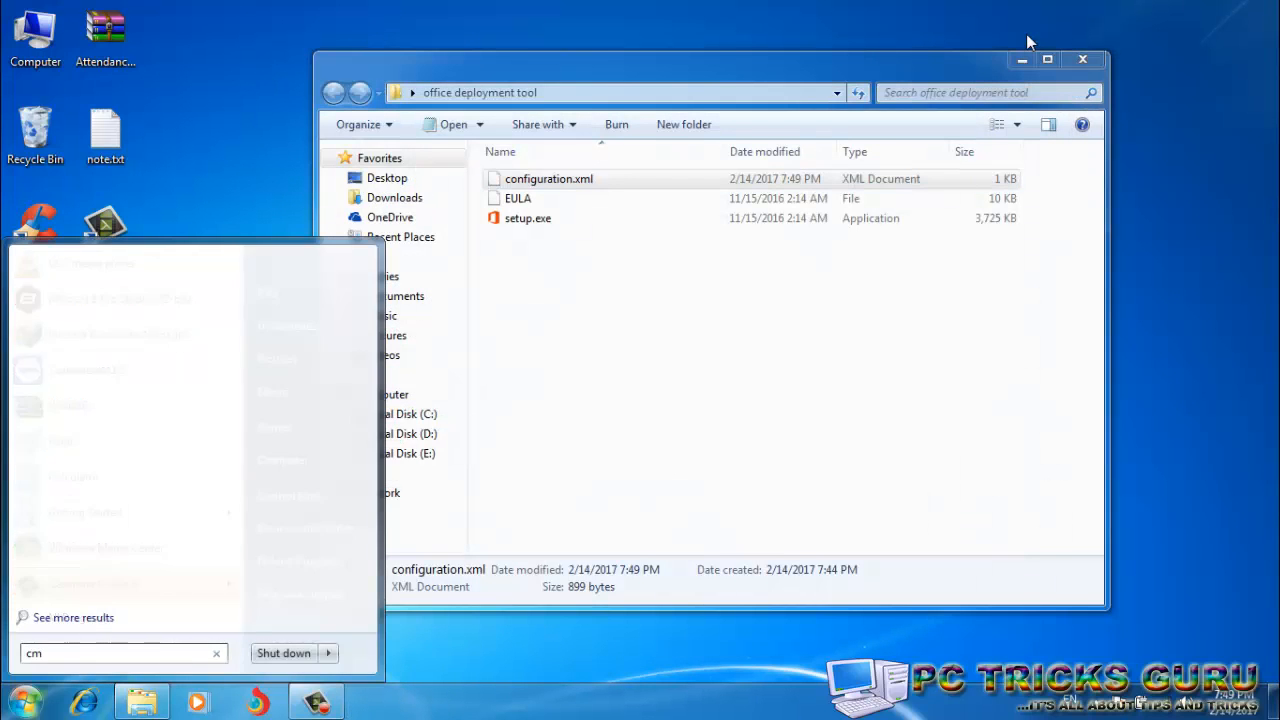
text(d)
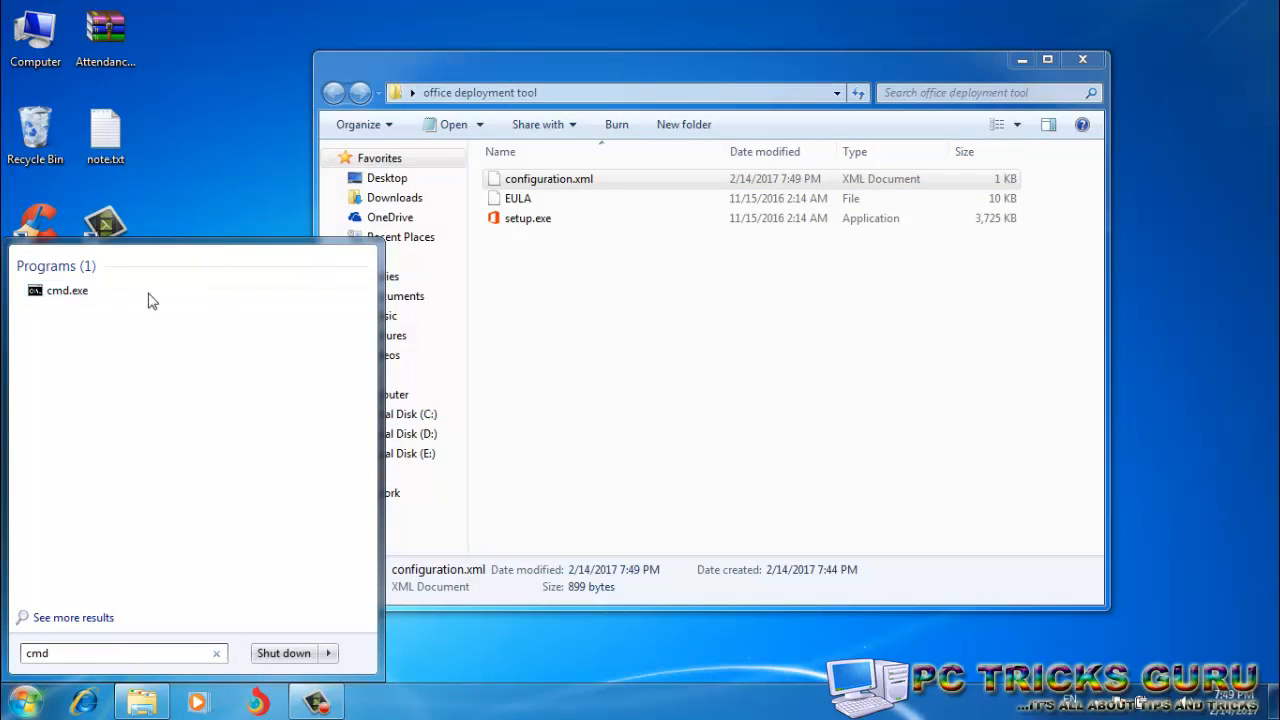
right_click(67, 290)
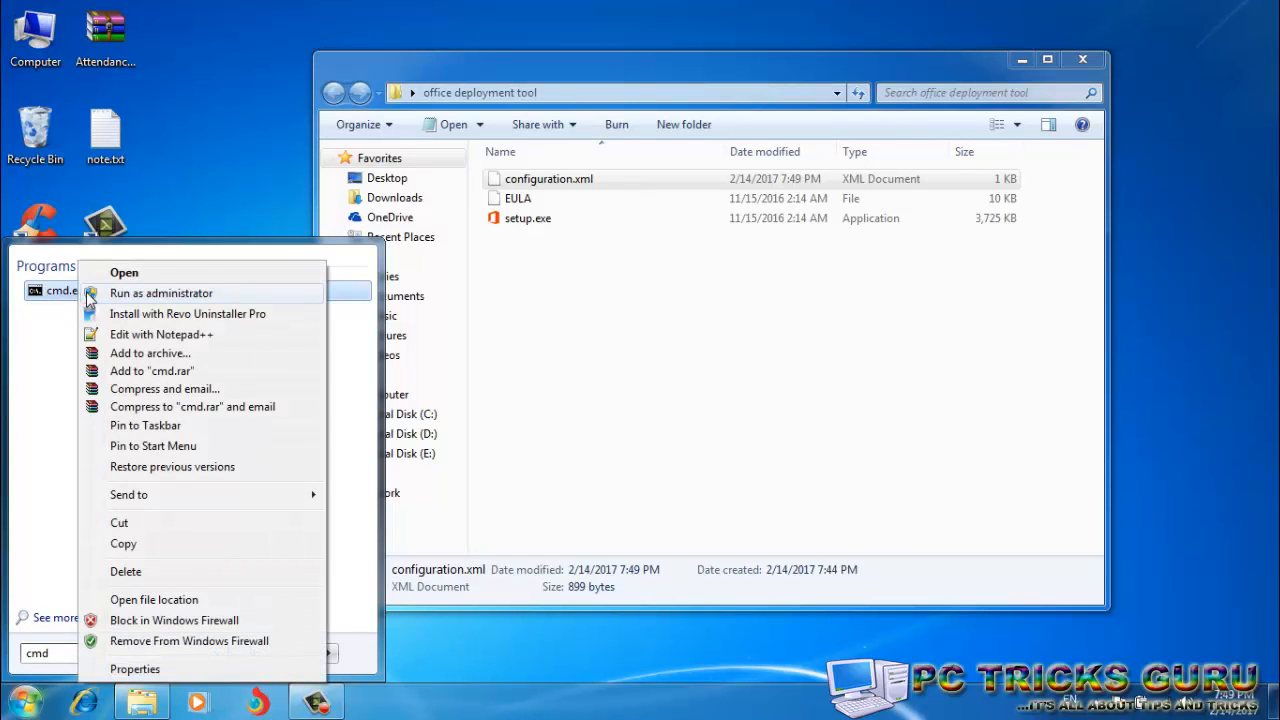
click(161, 293)
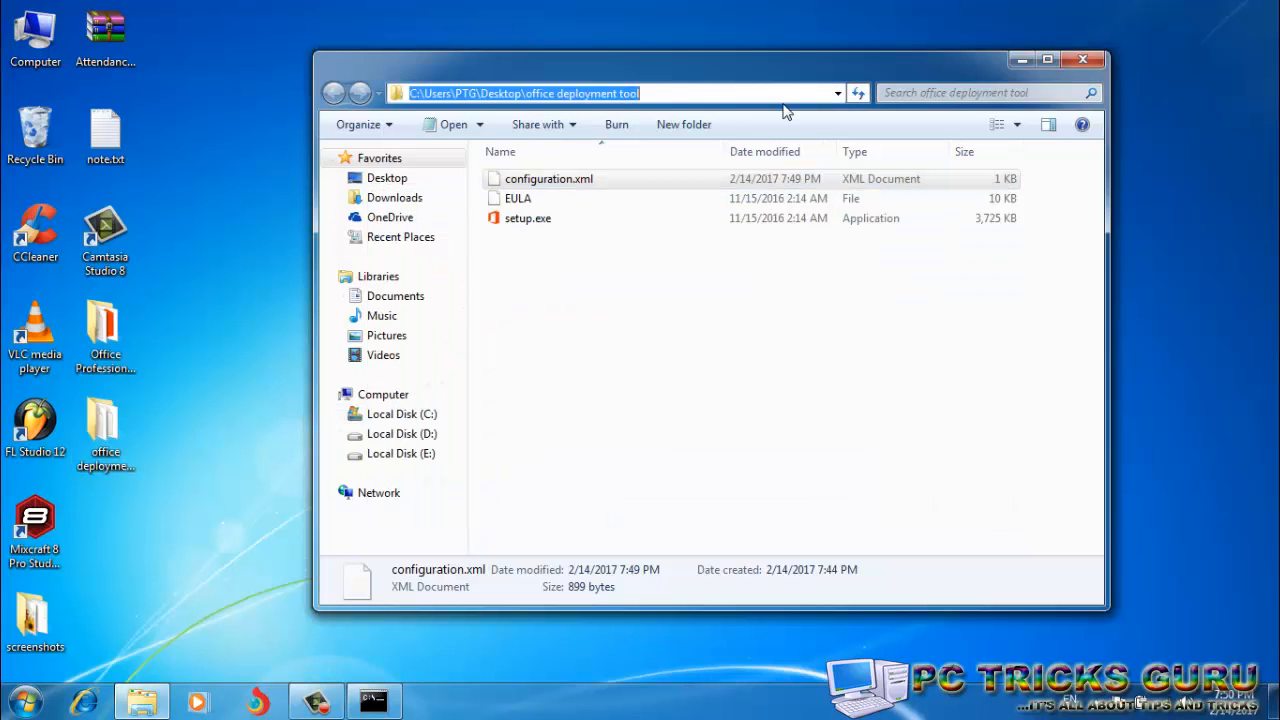
mouse_move(648, 110)
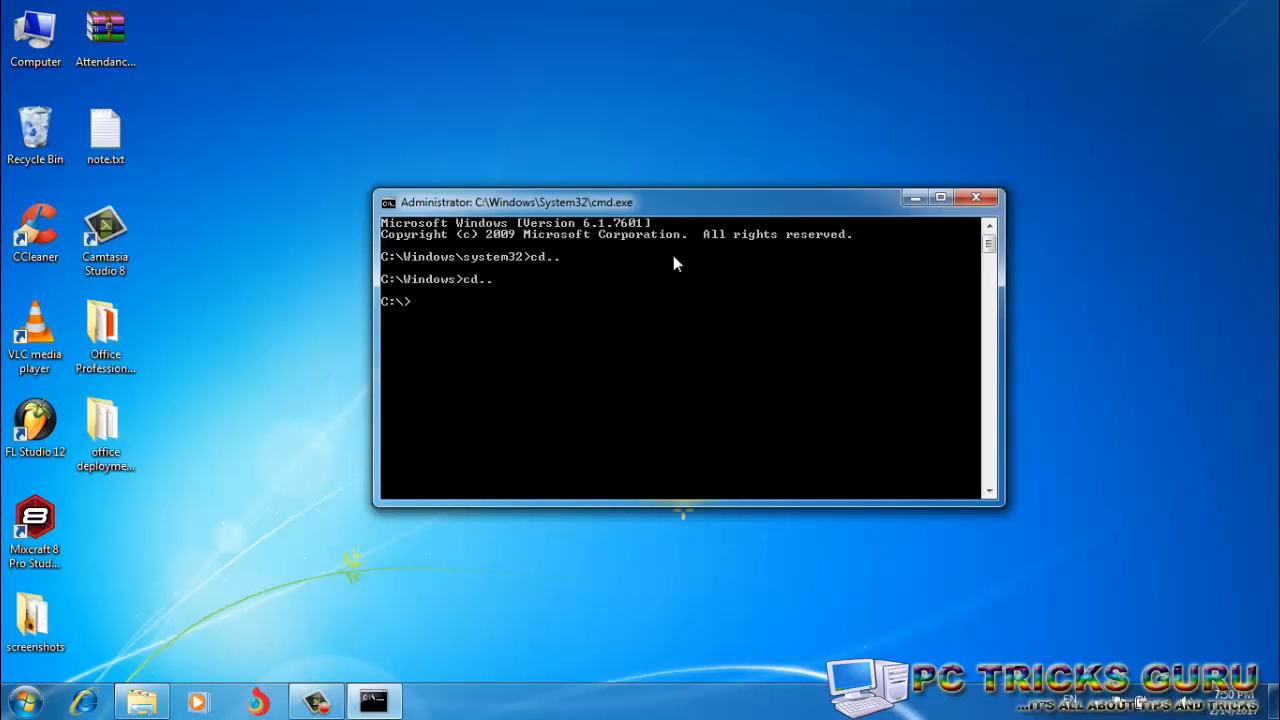
Change into the users directory, list it, and enter the user profile folder
text(cd users)
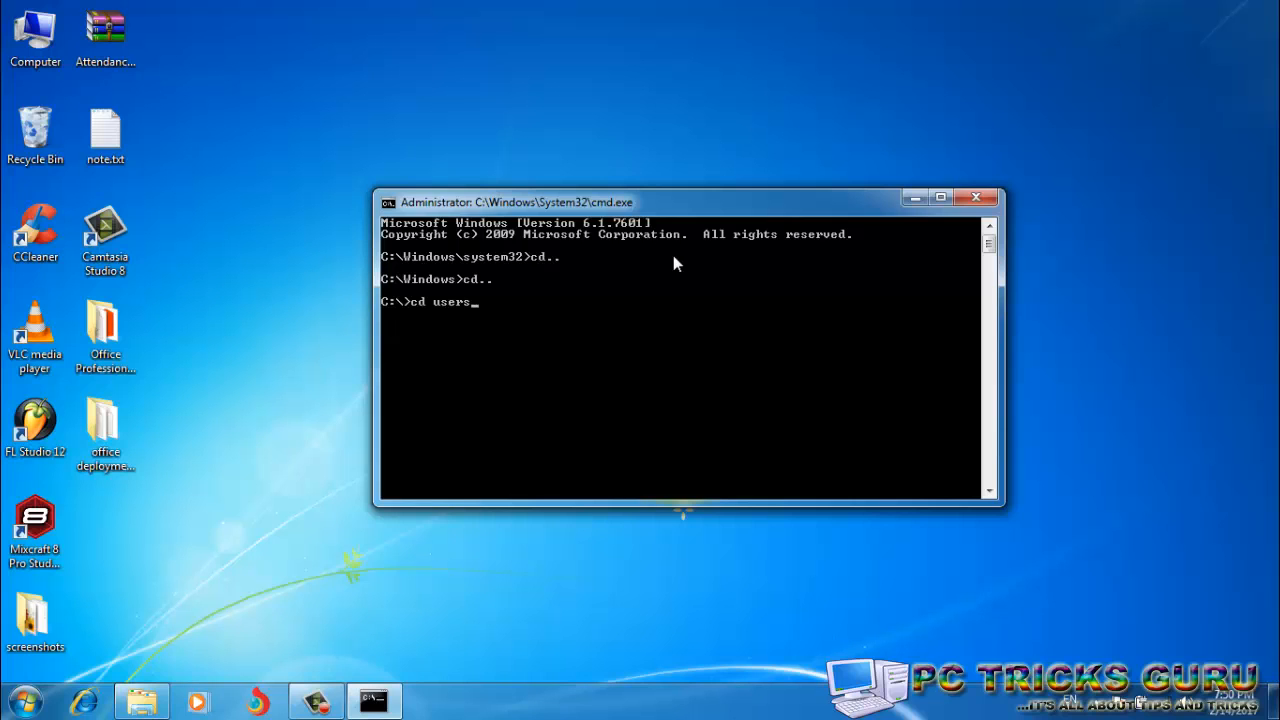
text(dir)
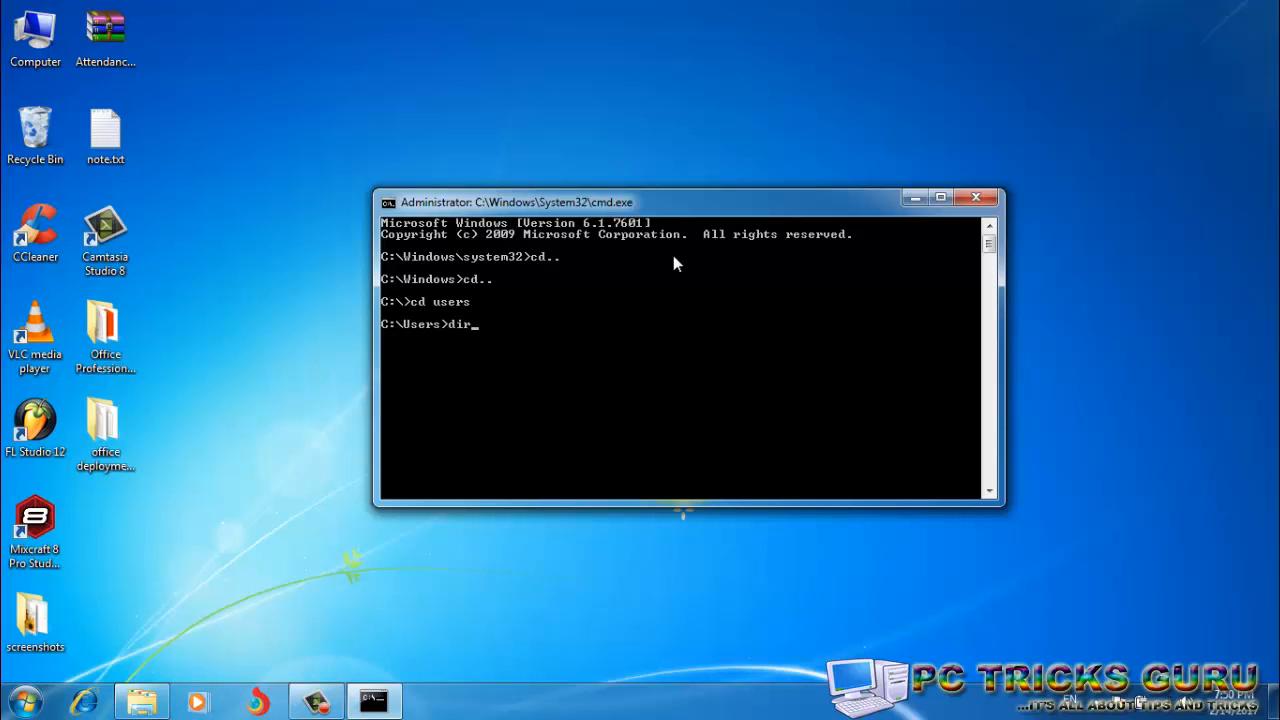
key(Return)
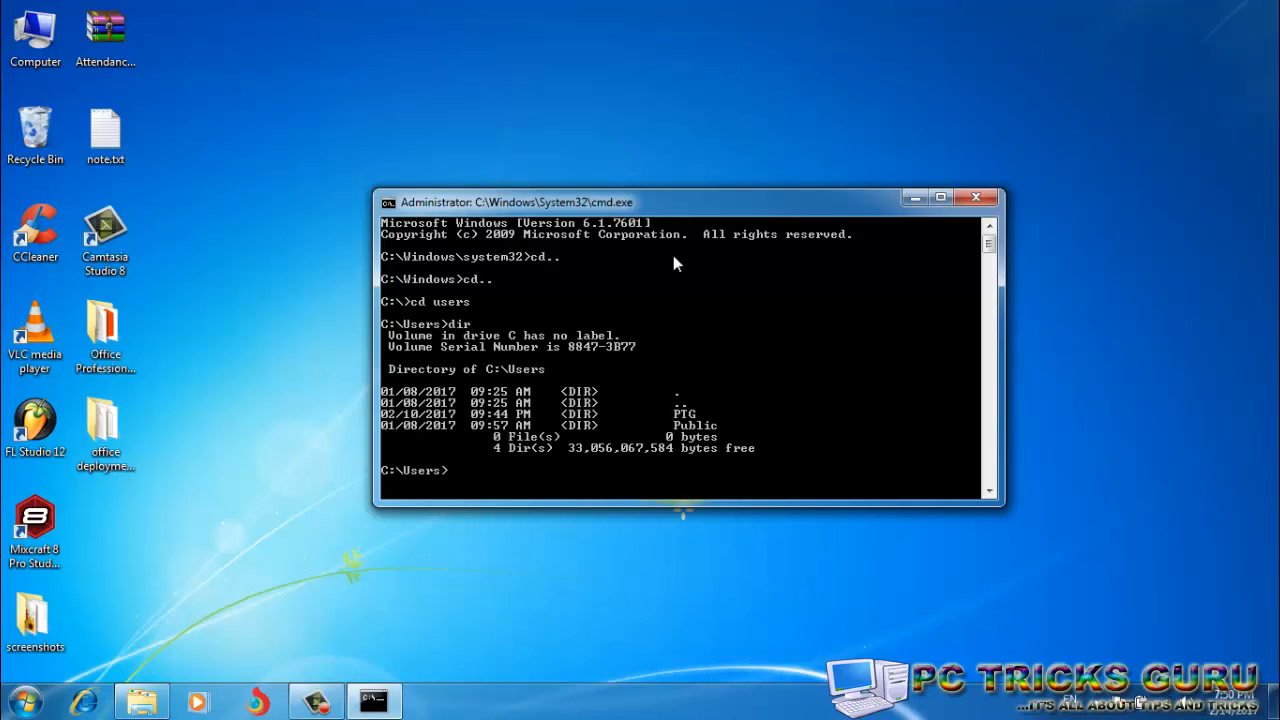
text(cd ptg)
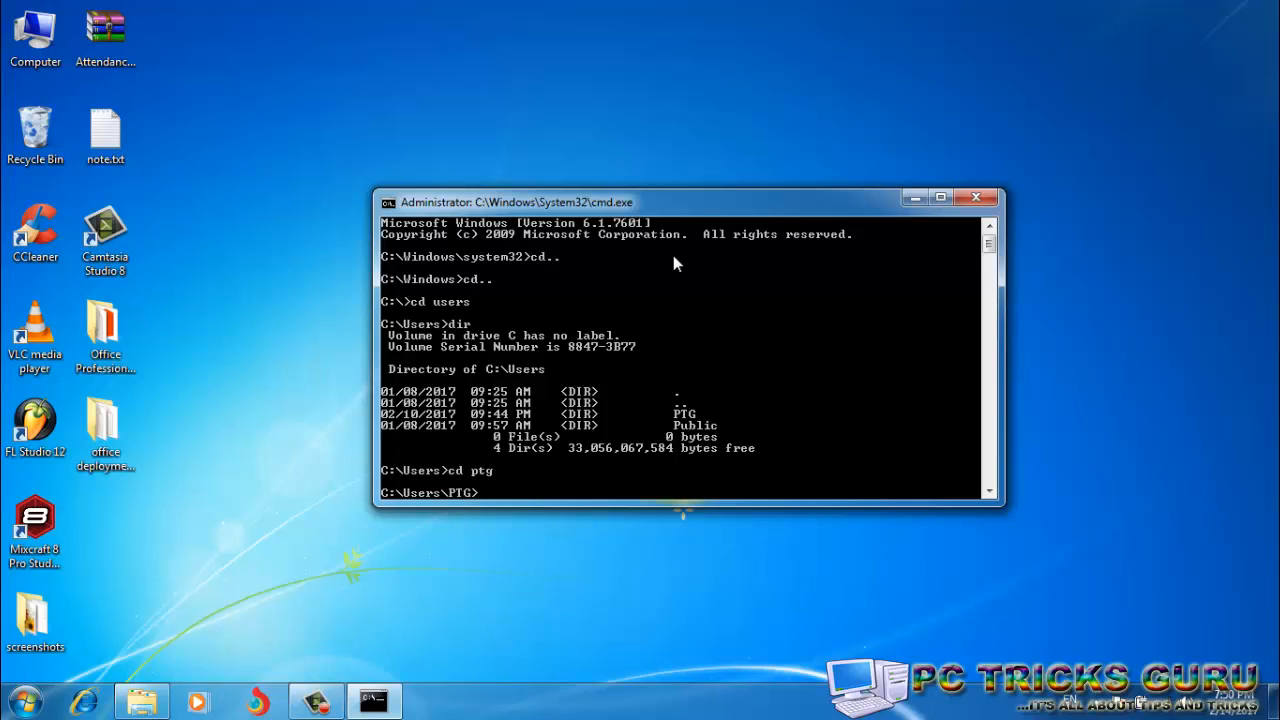
key(Return)
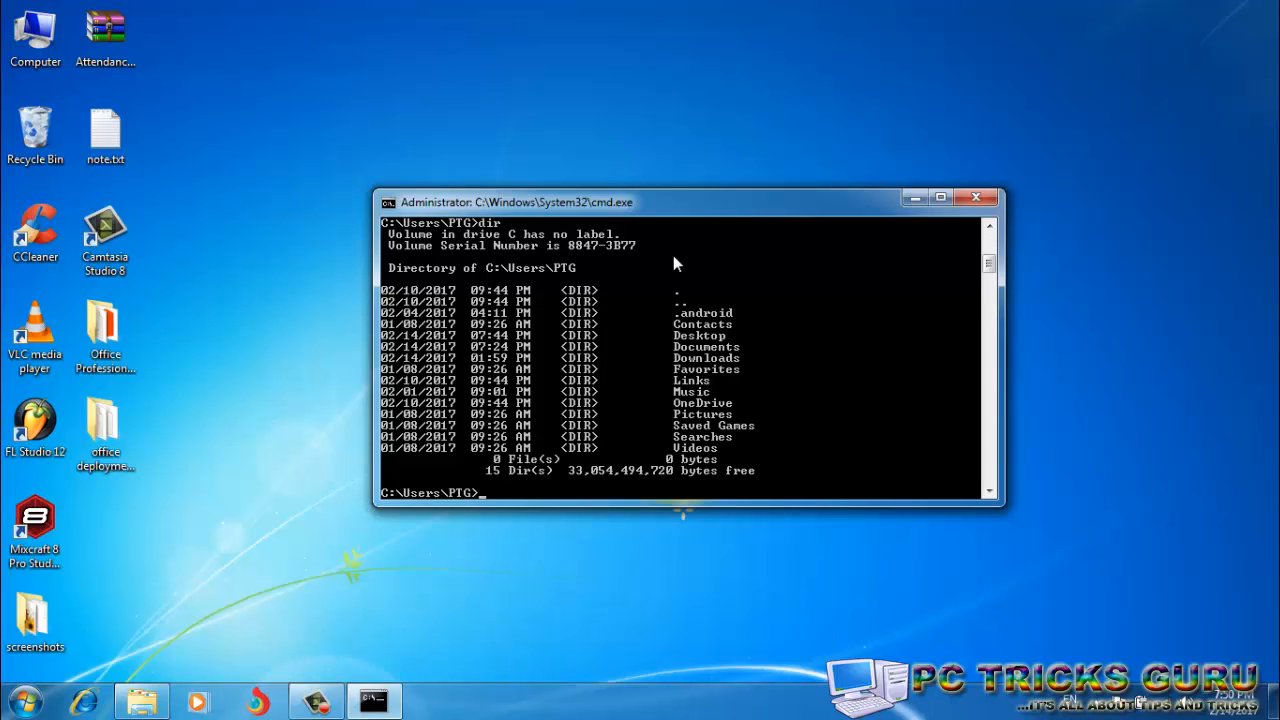
Change into desktop, then 'office deployment tool', and list its files with dir
text(cd desk)
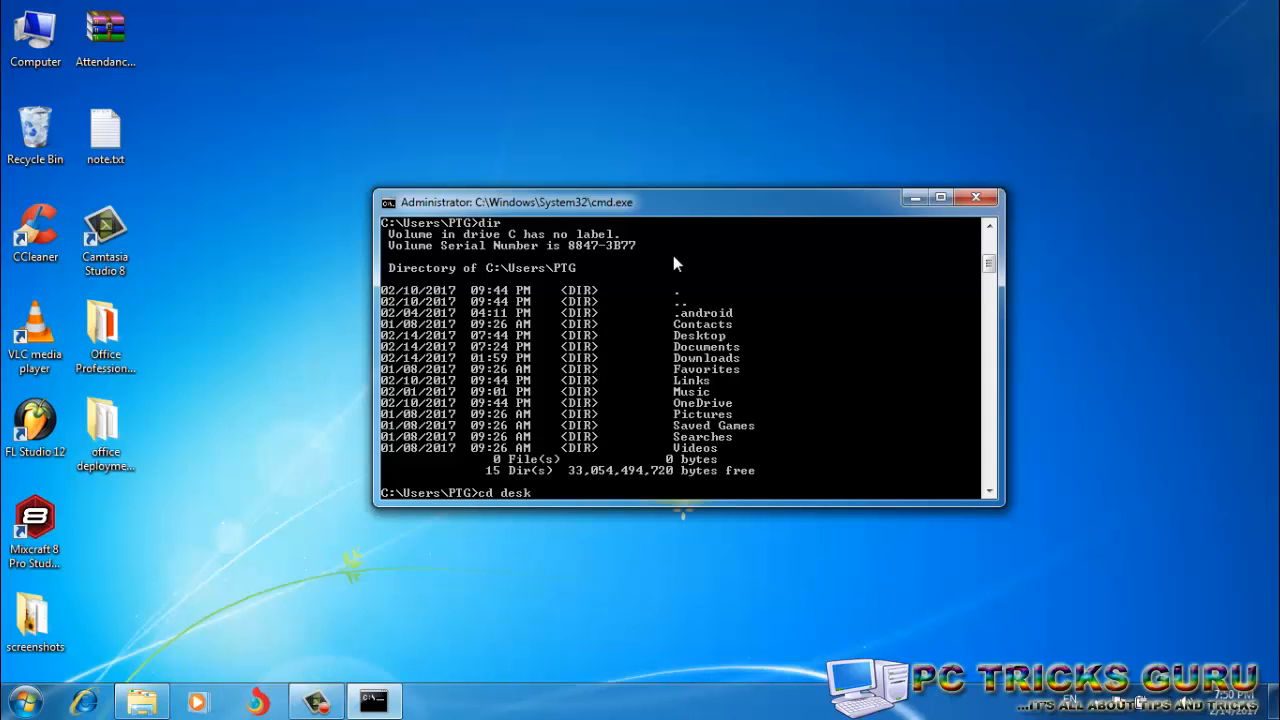
text(top)
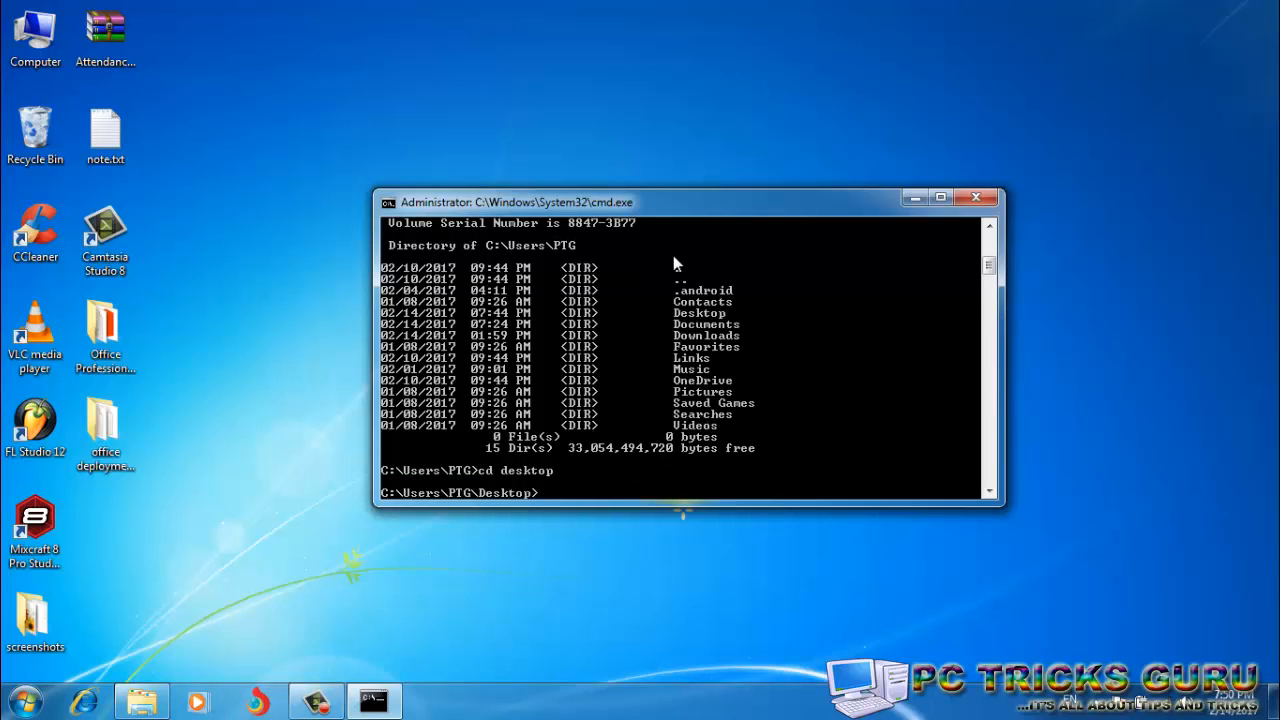
text(cd)
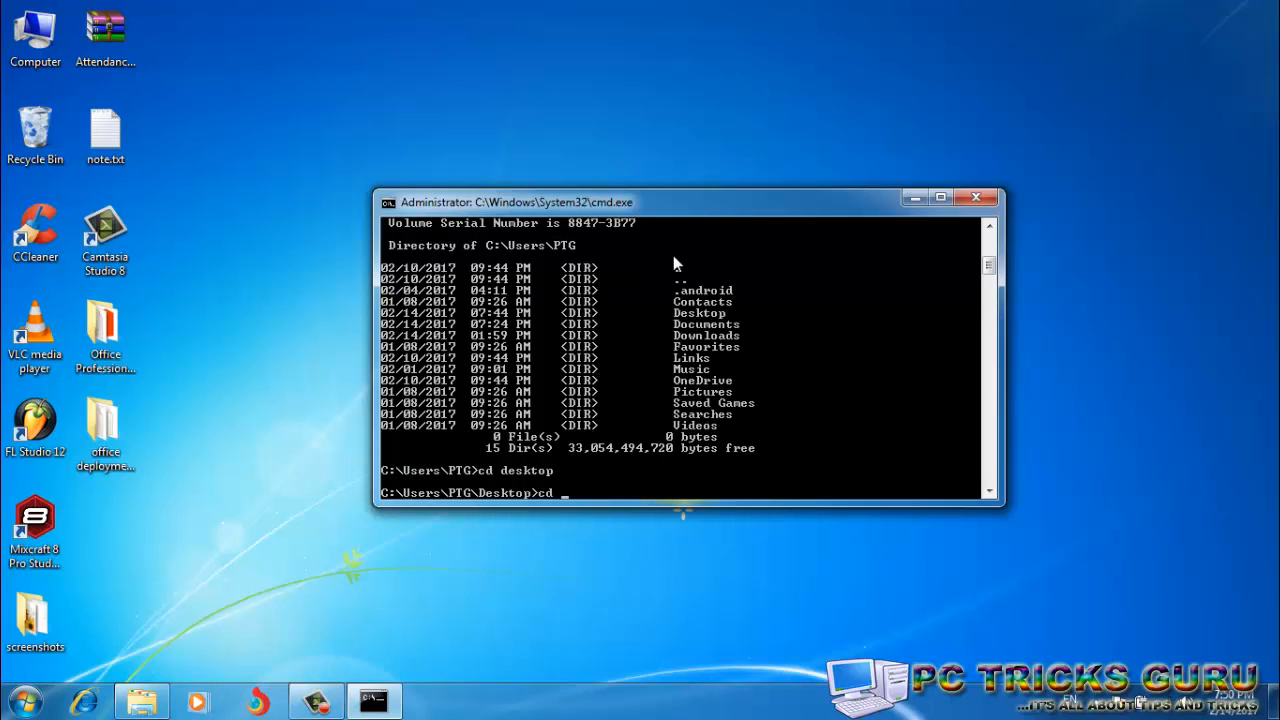
text(office deployme)
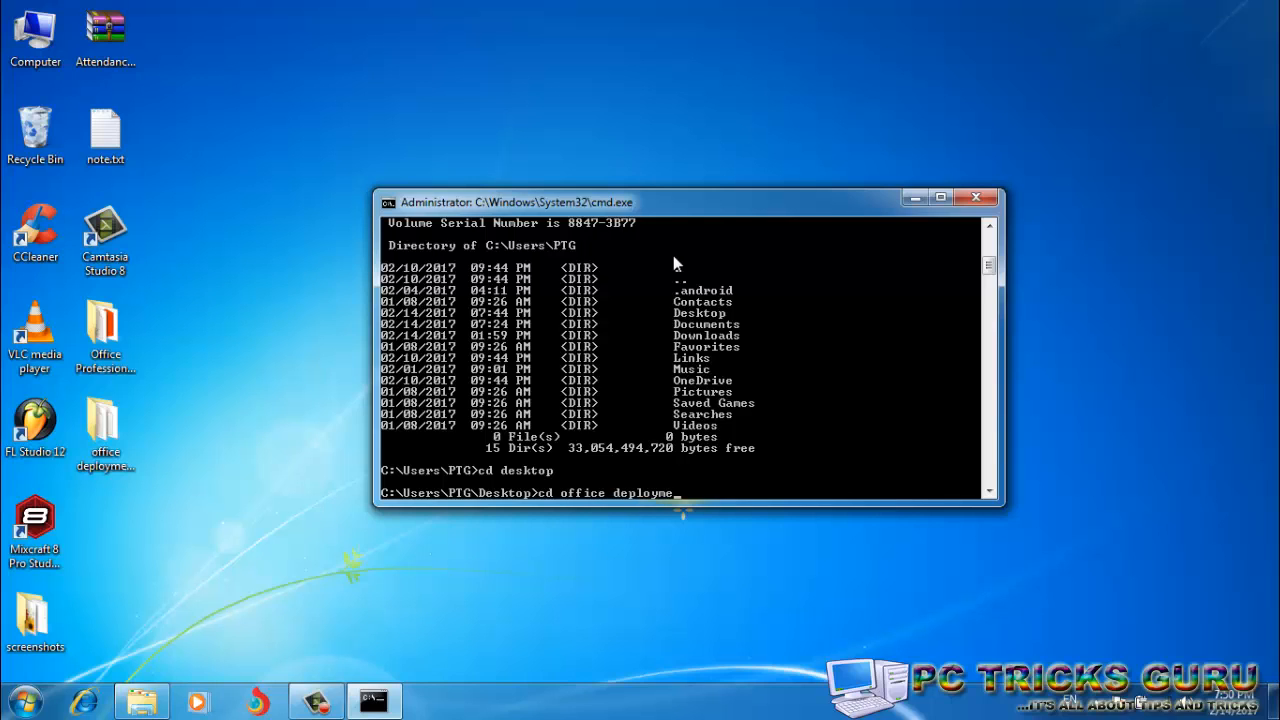
text(nt)
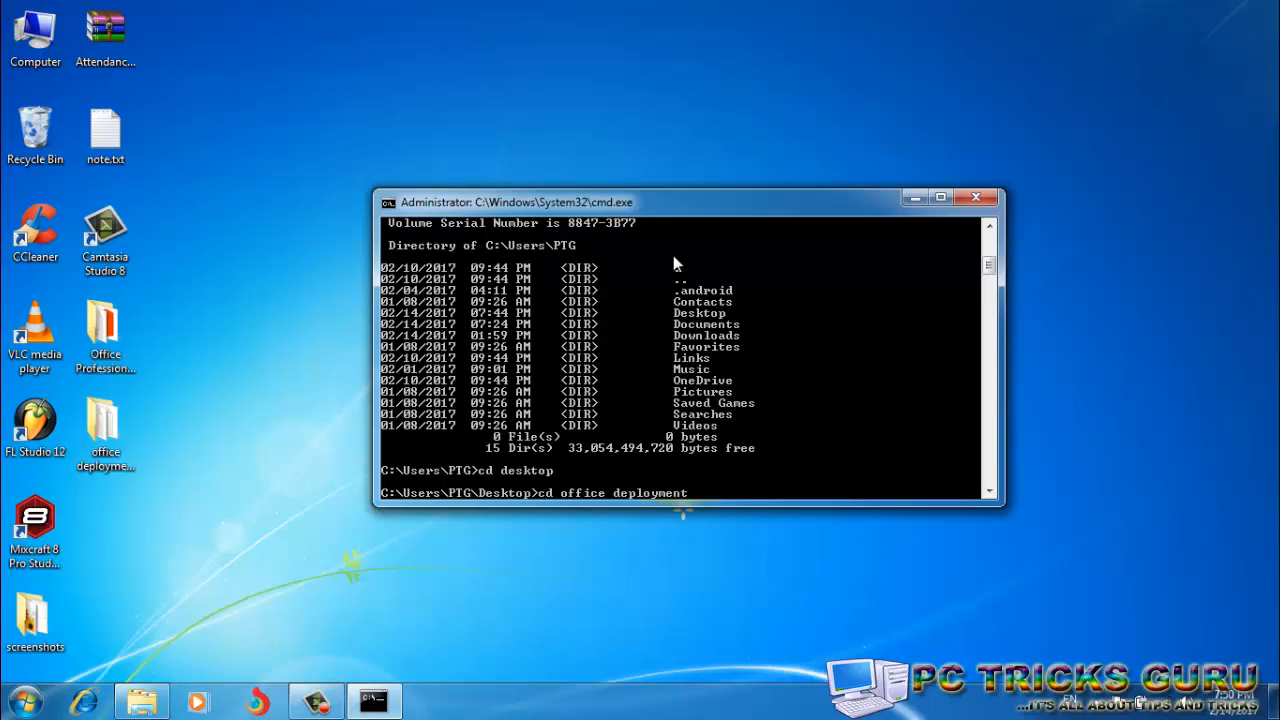
text(tool)
text(di)
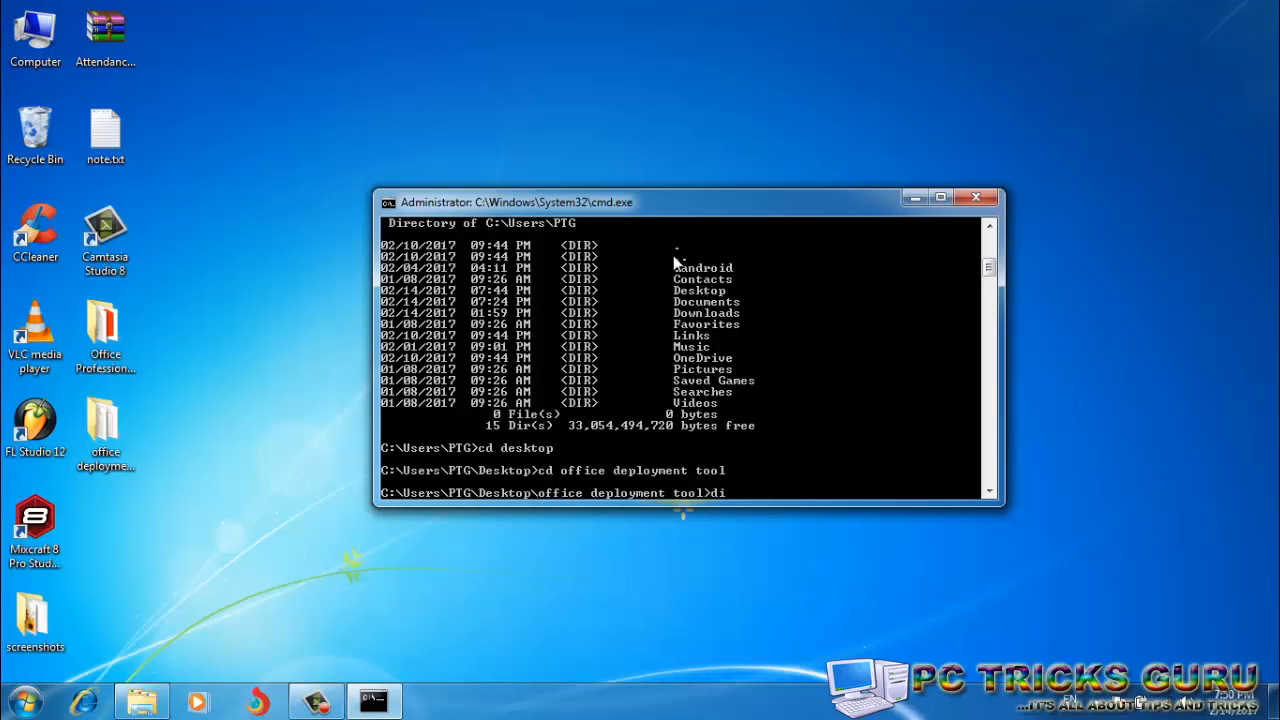
key(Return)
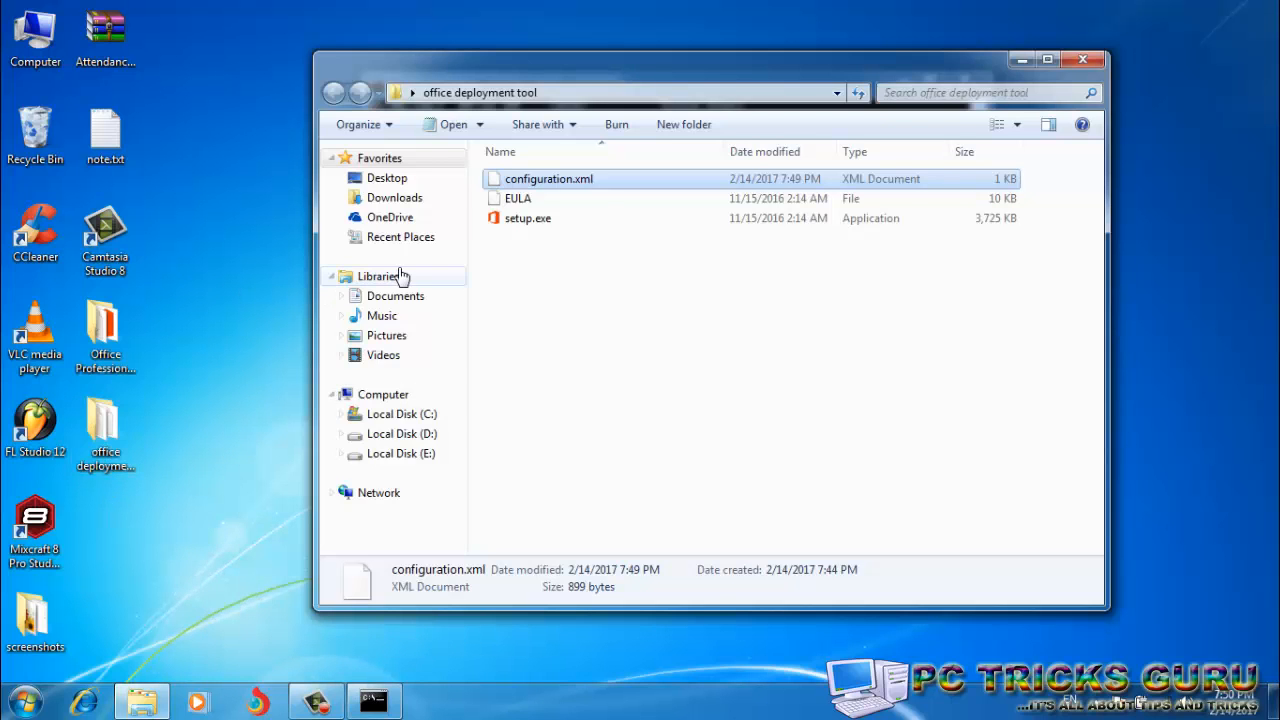
Open configuration.xml in Notepad++ and copy the line 34 'setup /configure configuration.xml' command
right_click(549, 178)
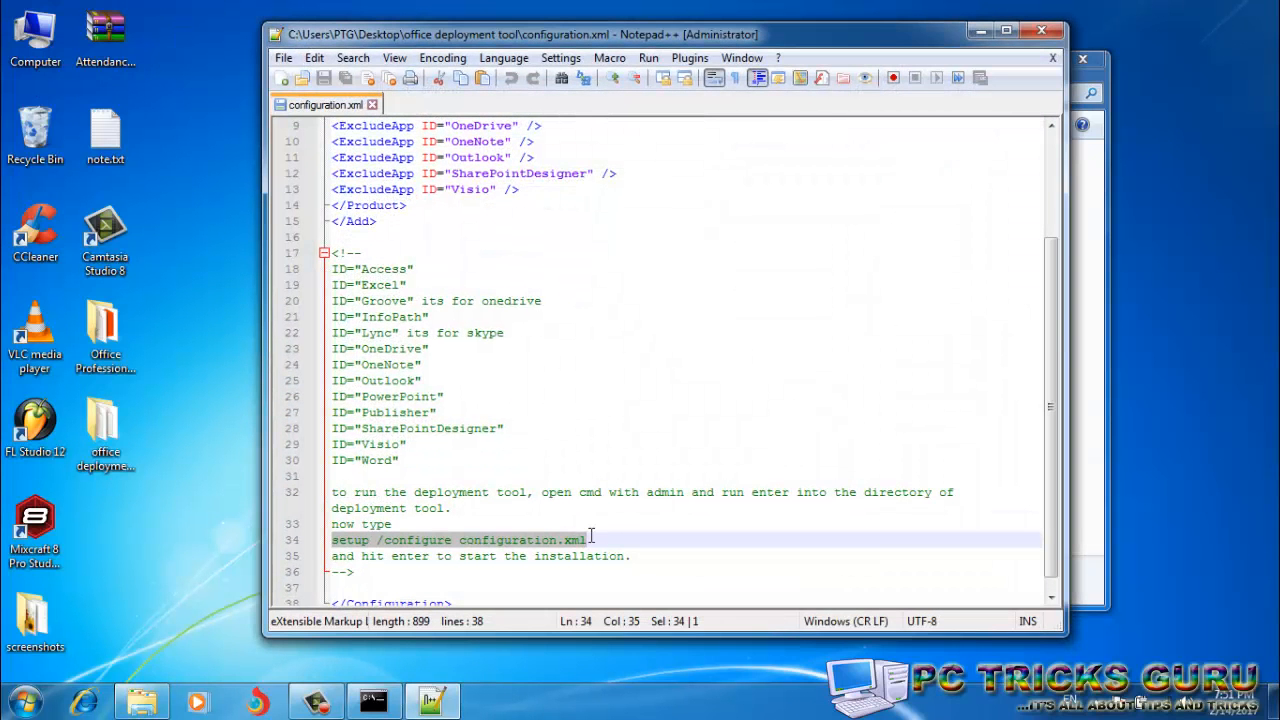
mouse_move(390, 548)
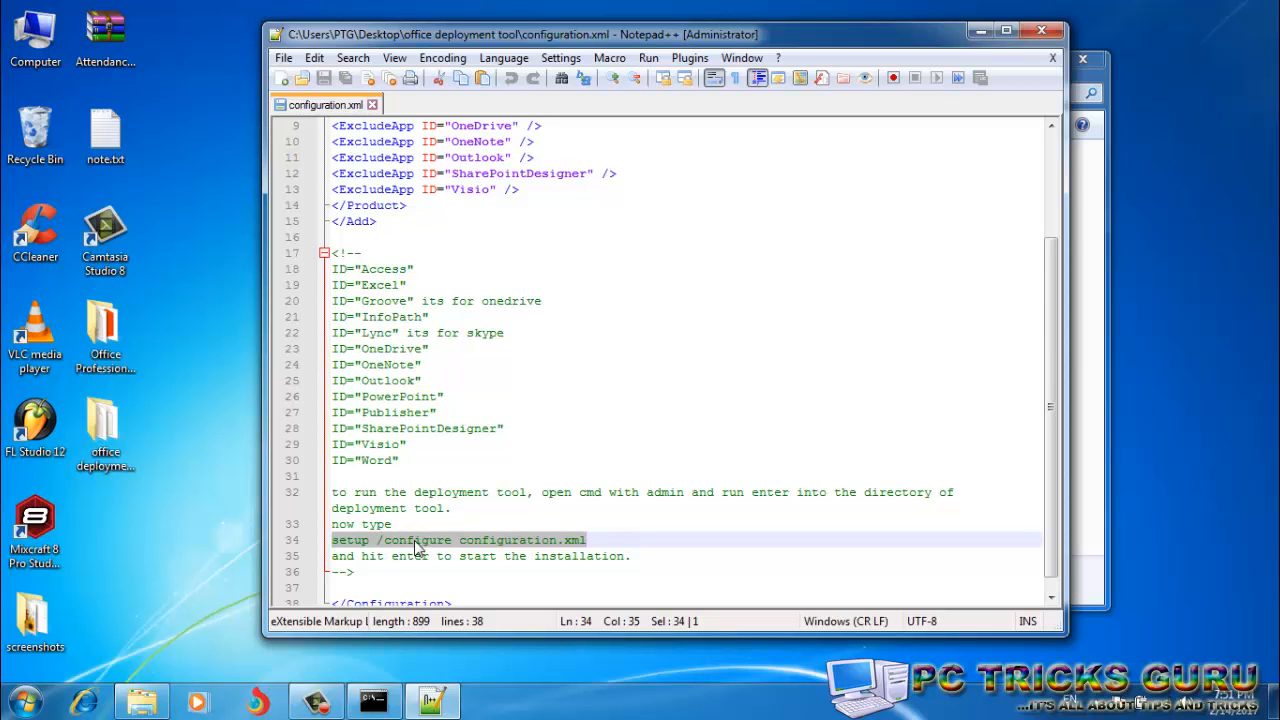
right_click(420, 540)
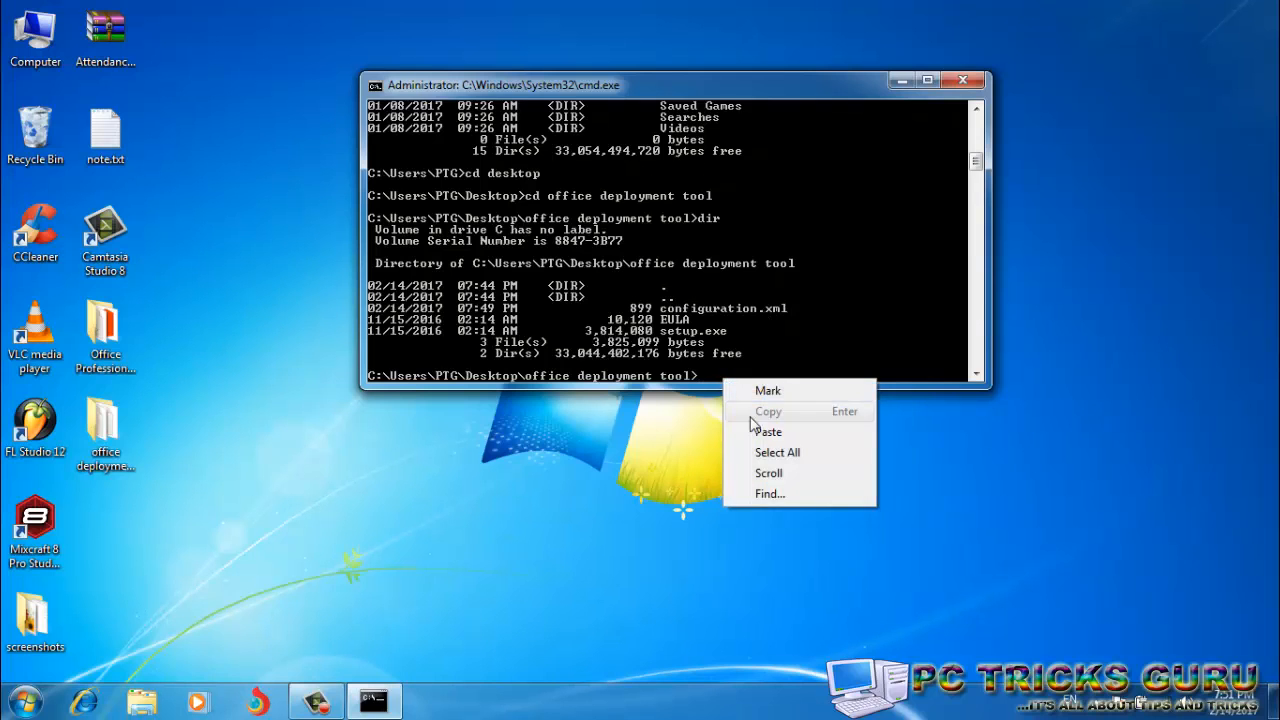
Paste and run 'setup /configure configuration.xml' in the Command Prompt
click(769, 431)
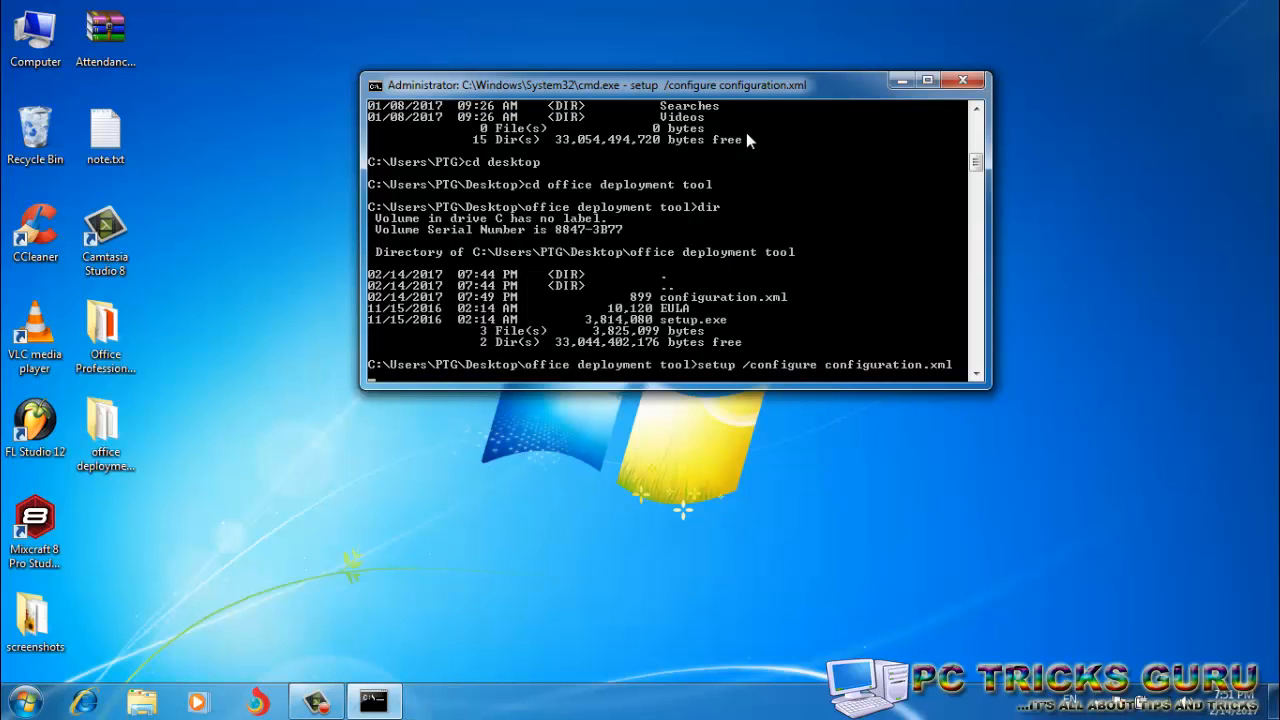
mouse_move(899, 81)
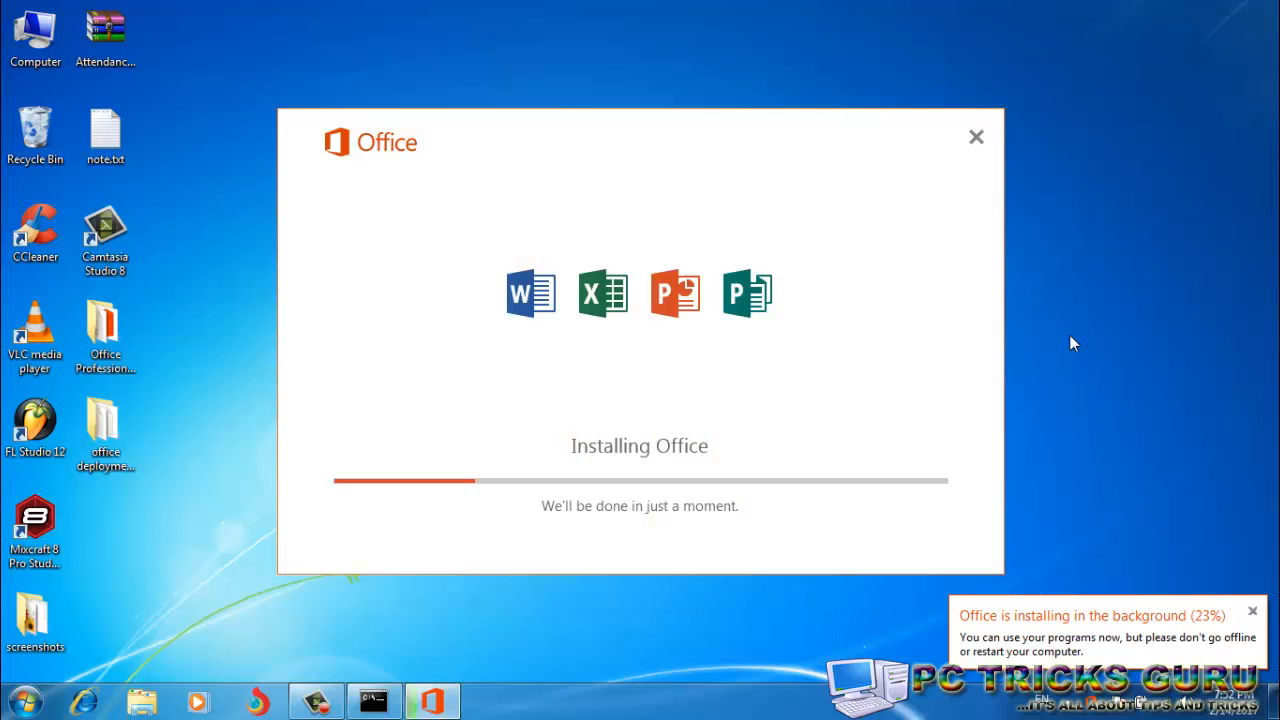
mouse_move(918, 308)
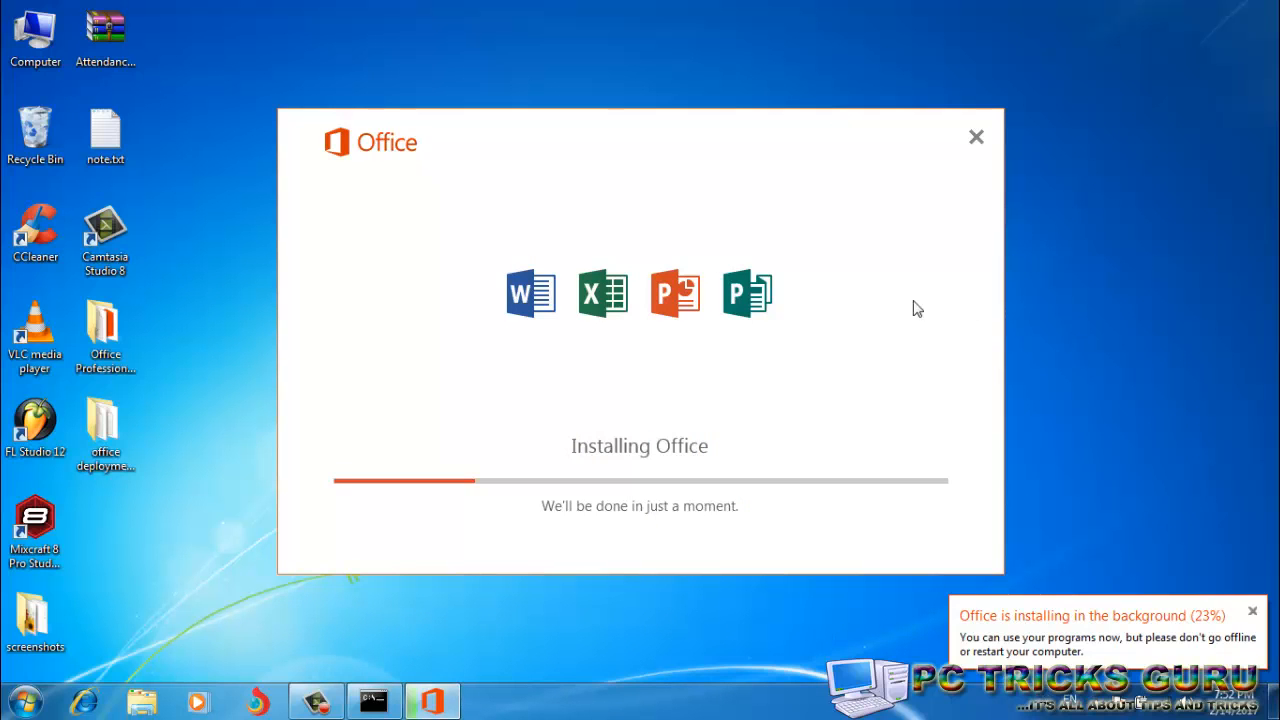
mouse_move(555, 293)
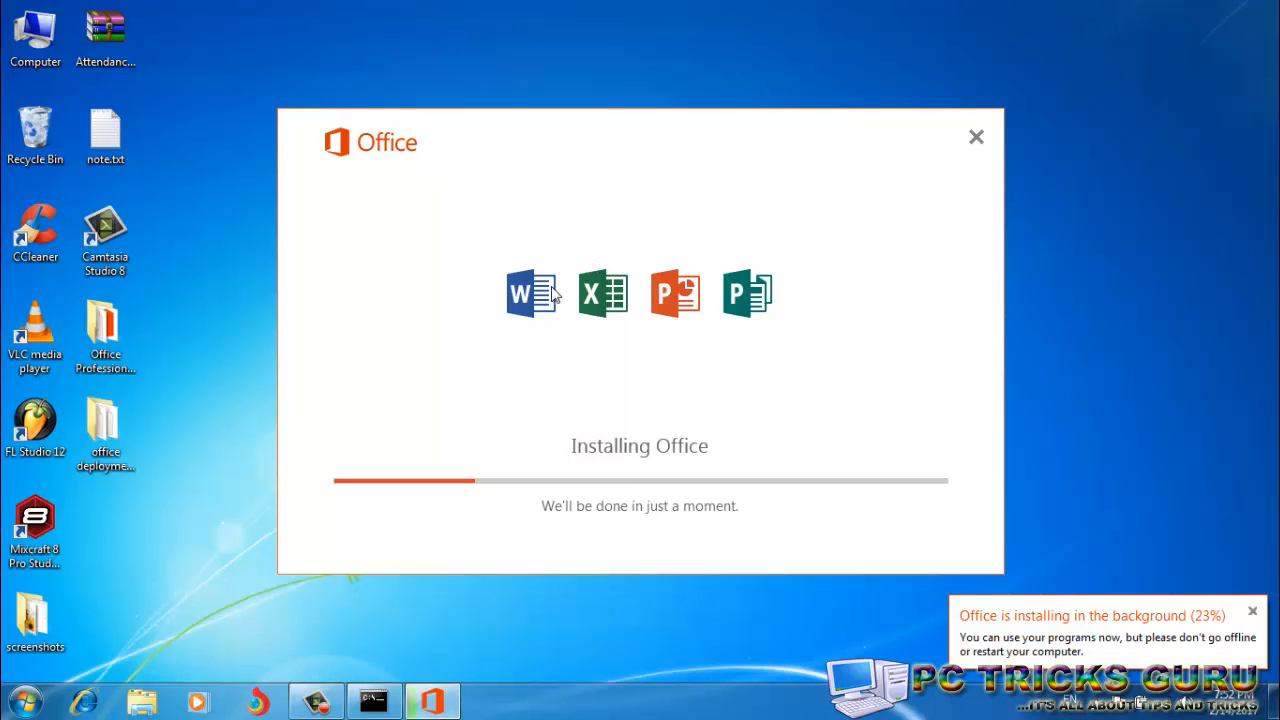
mouse_move(795, 331)
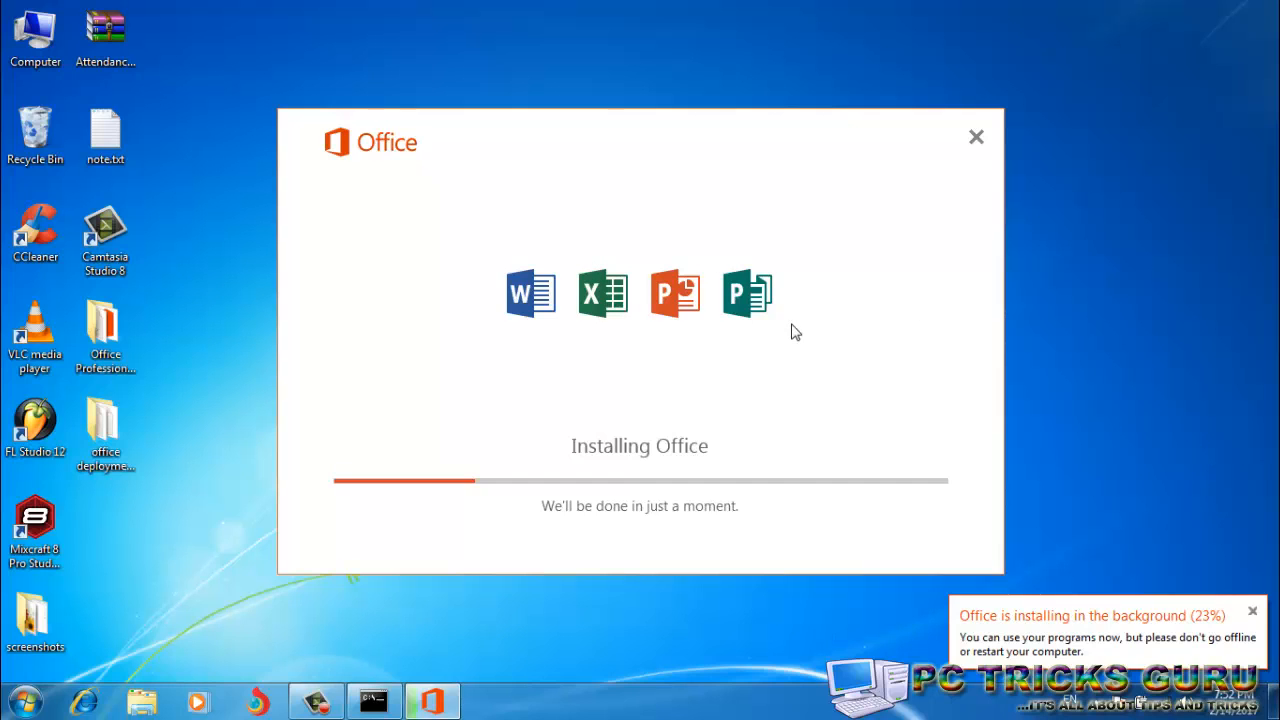
mouse_move(897, 525)
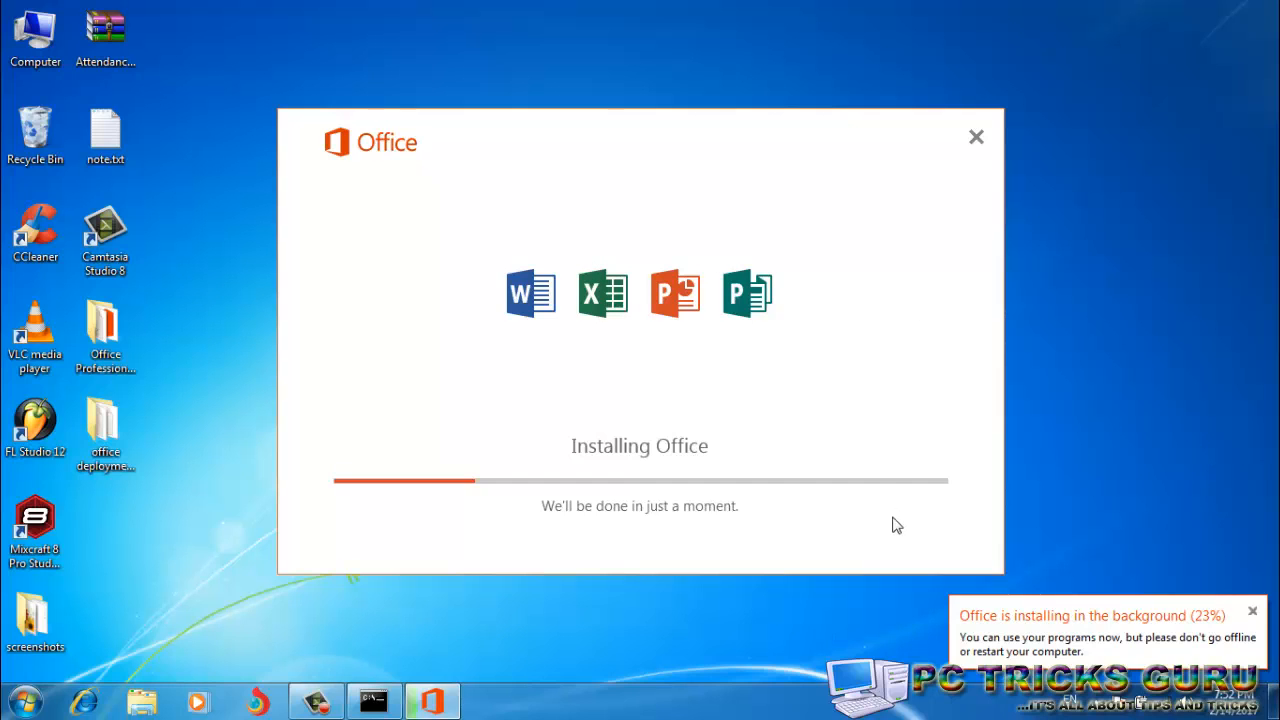
mouse_move(997, 452)
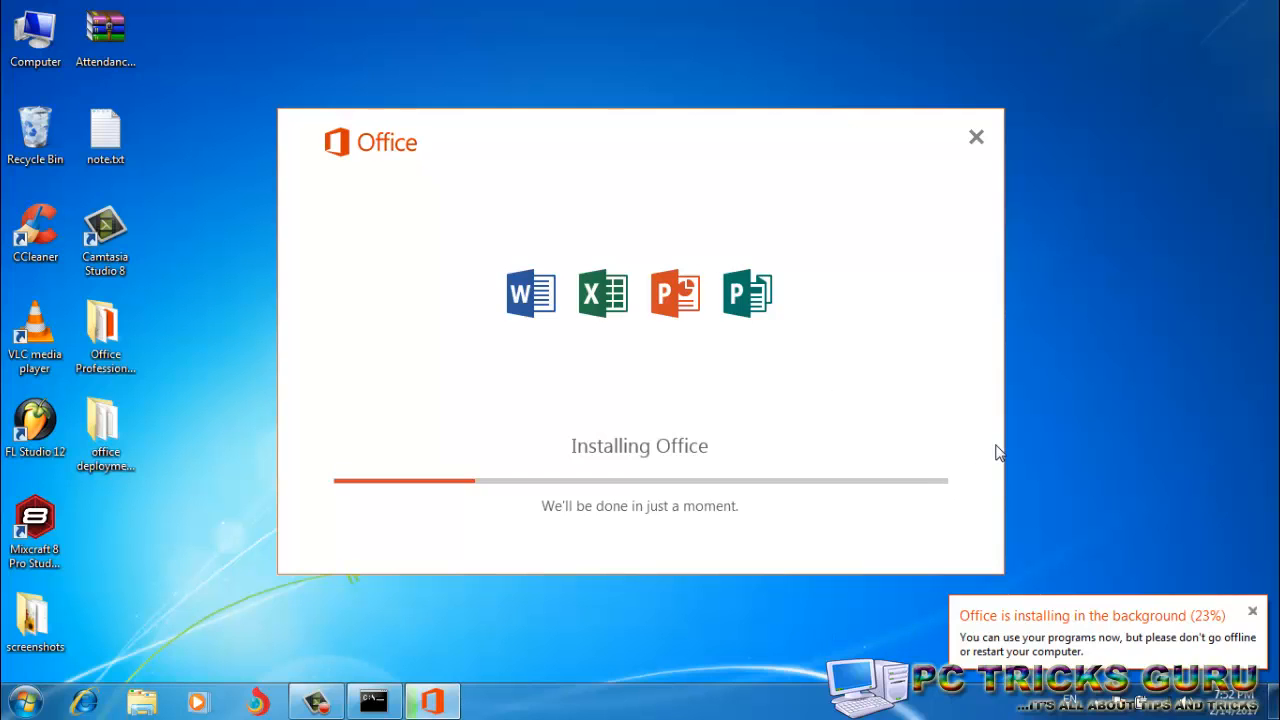
mouse_move(1163, 317)
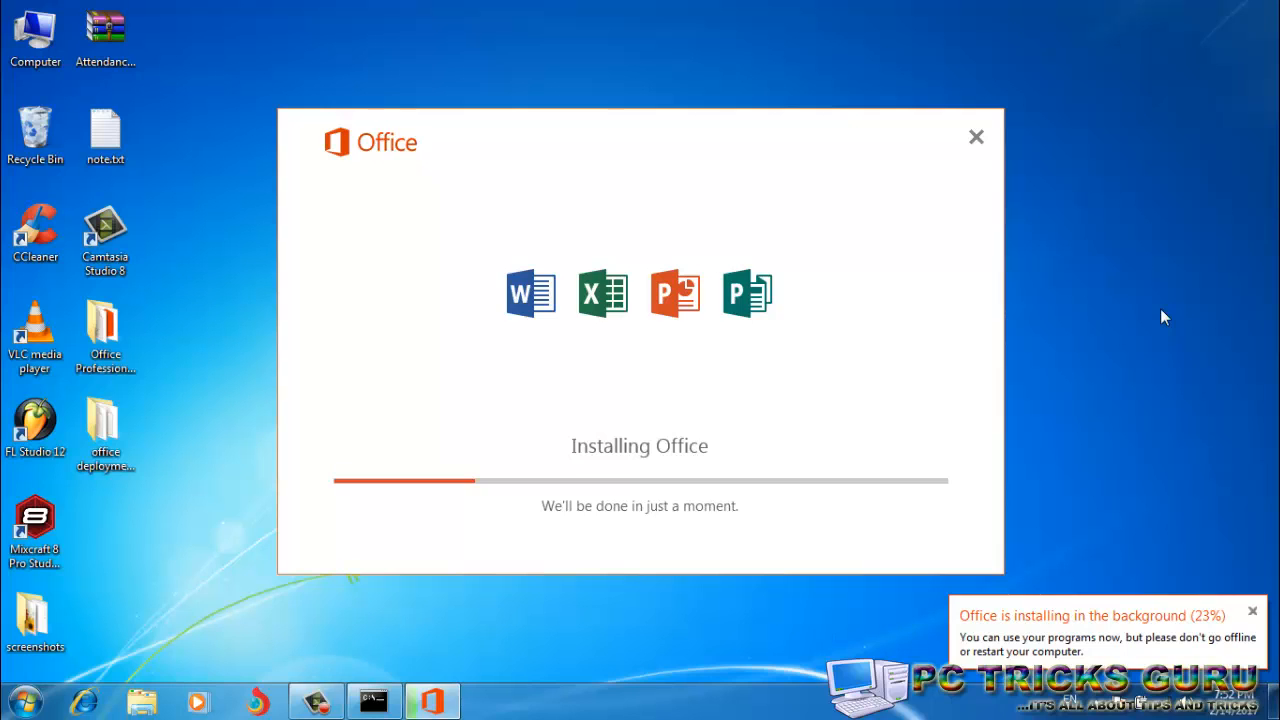
mouse_move(740, 182)
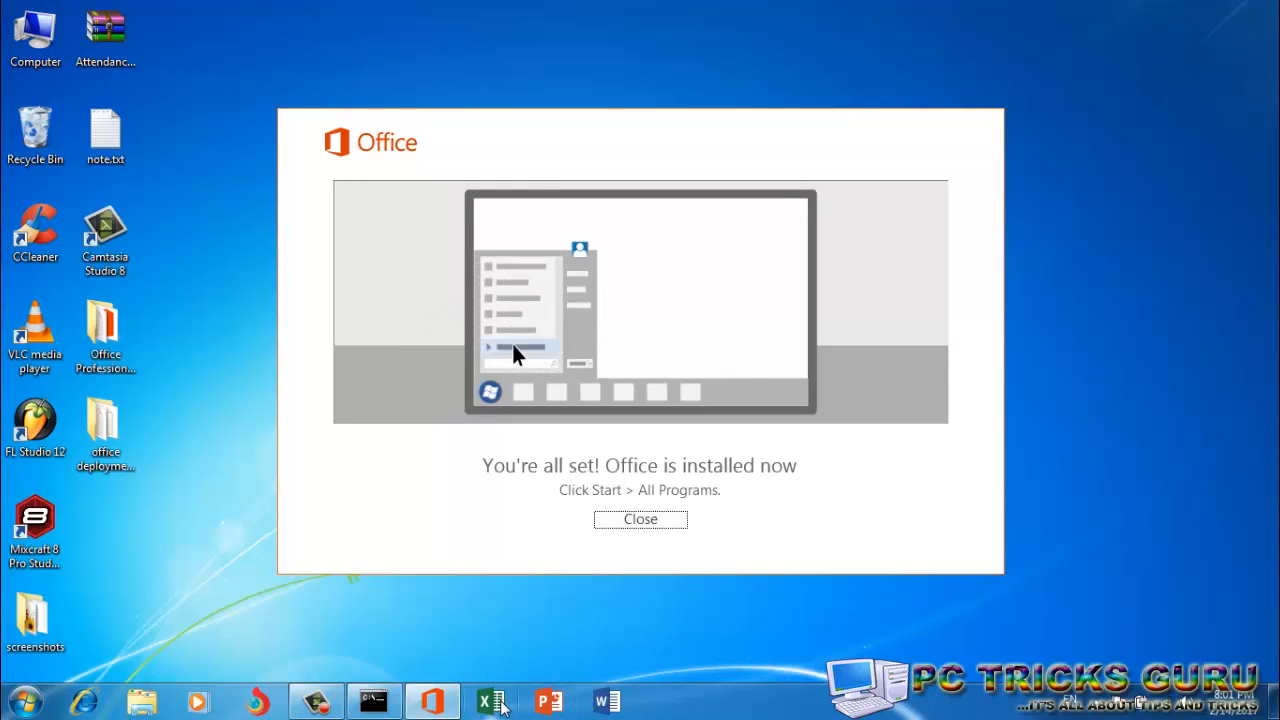
Check All Programs in the Start menu for Word, Excel, PowerPoint and Publisher 2016
click(27, 699)
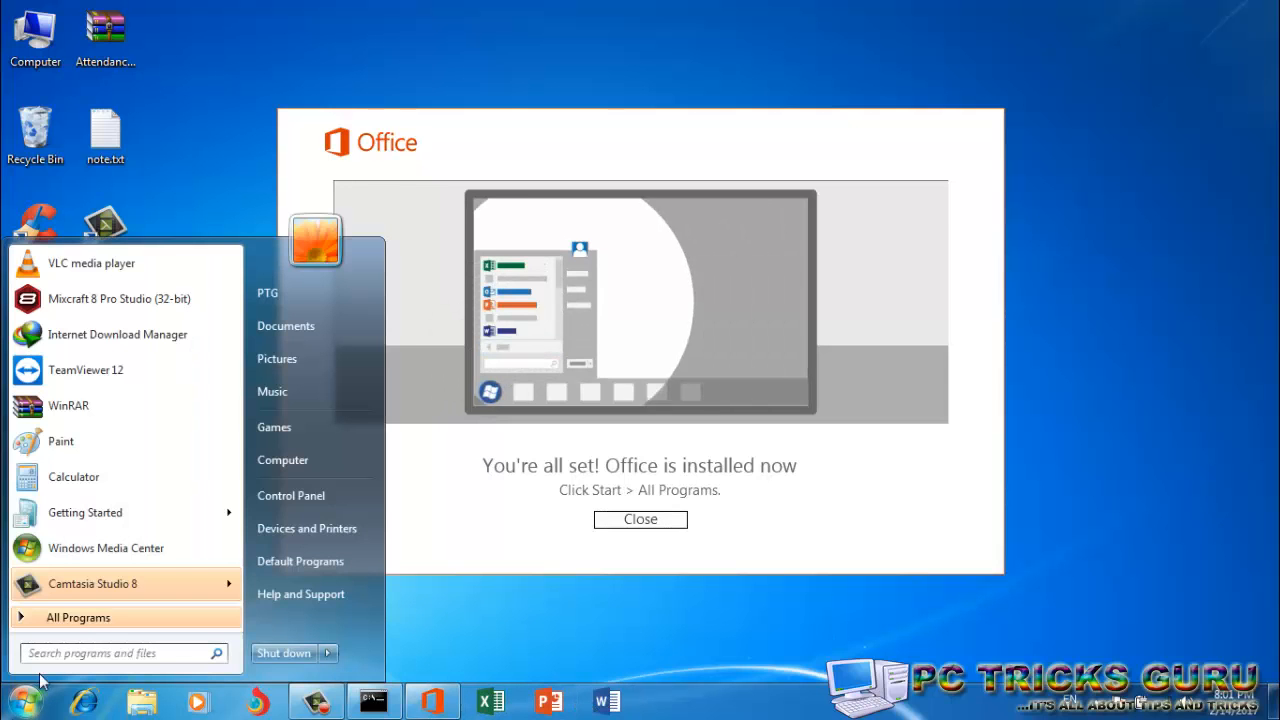
click(78, 617)
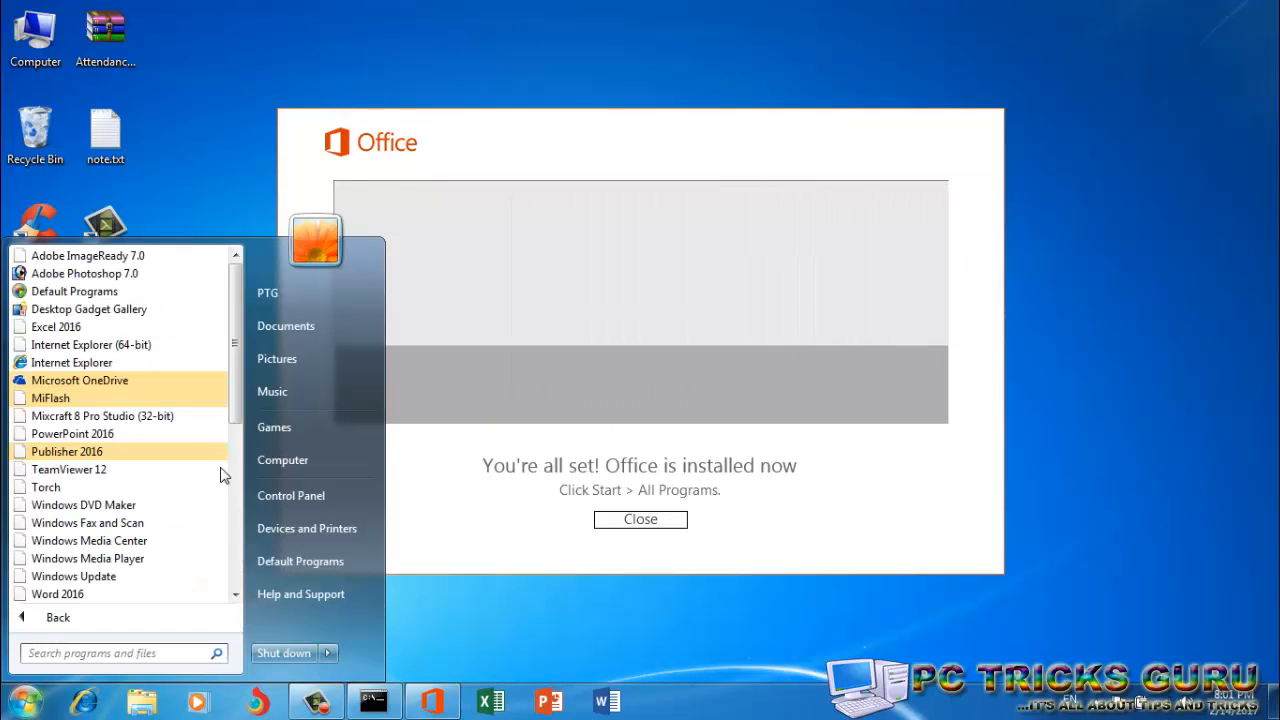
mouse_move(100, 469)
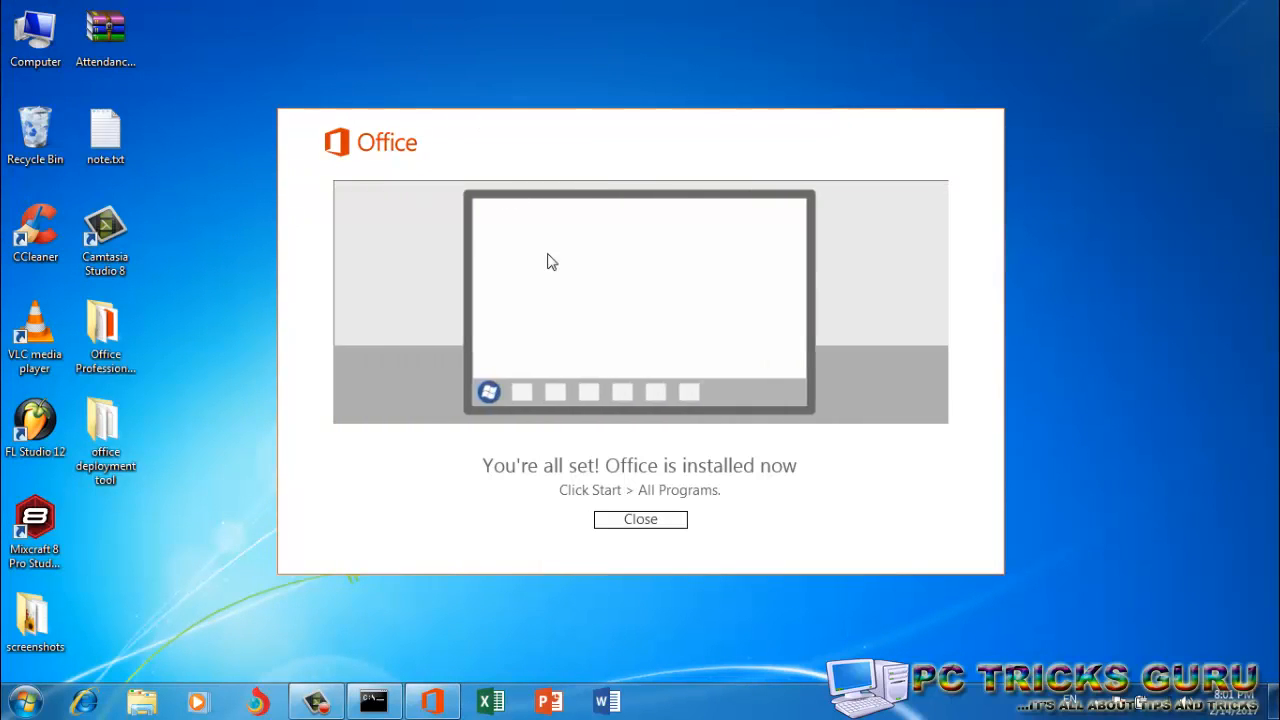
Dismiss the completed Office installation window and refresh the Windows desktop
click(640, 519)
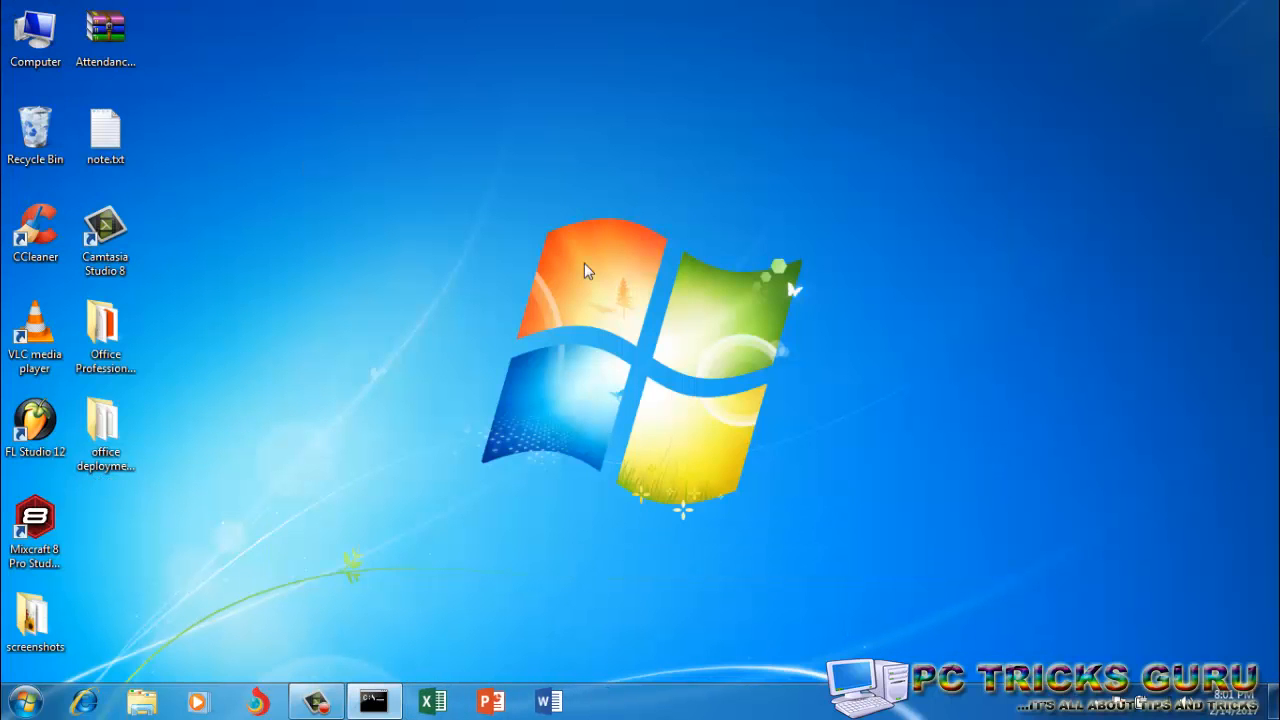
right_click(588, 270)
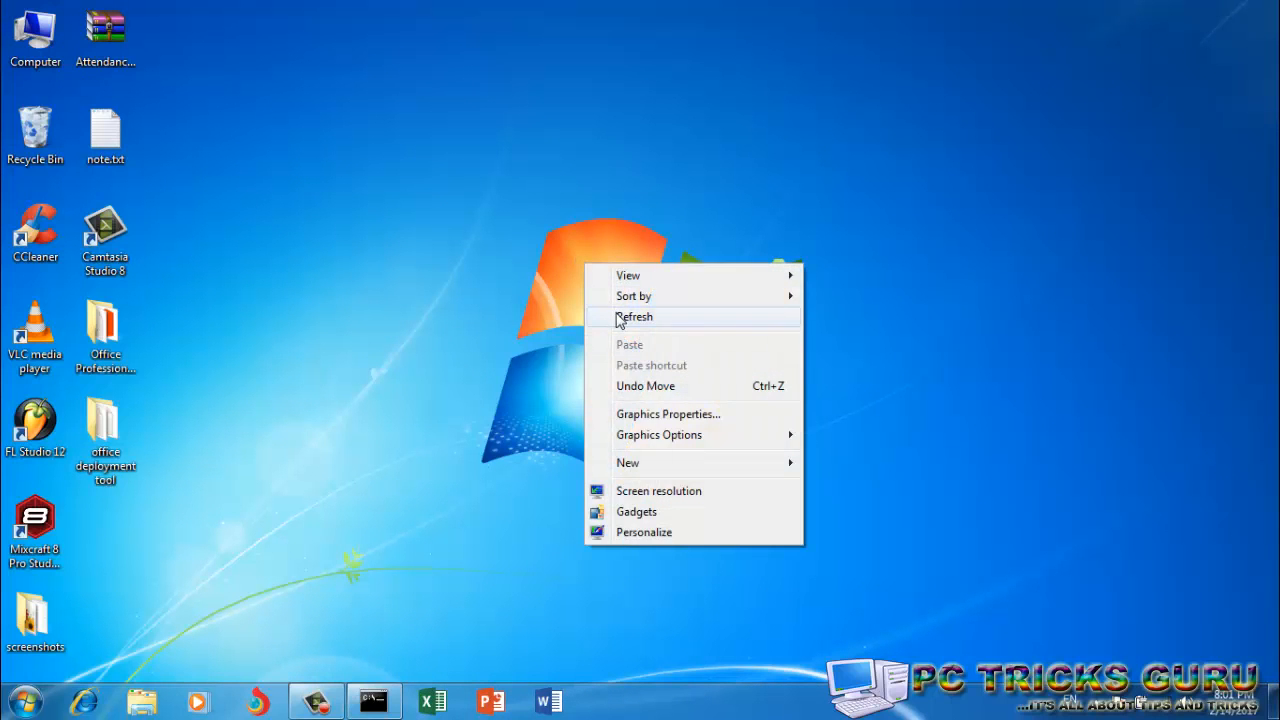
click(634, 316)
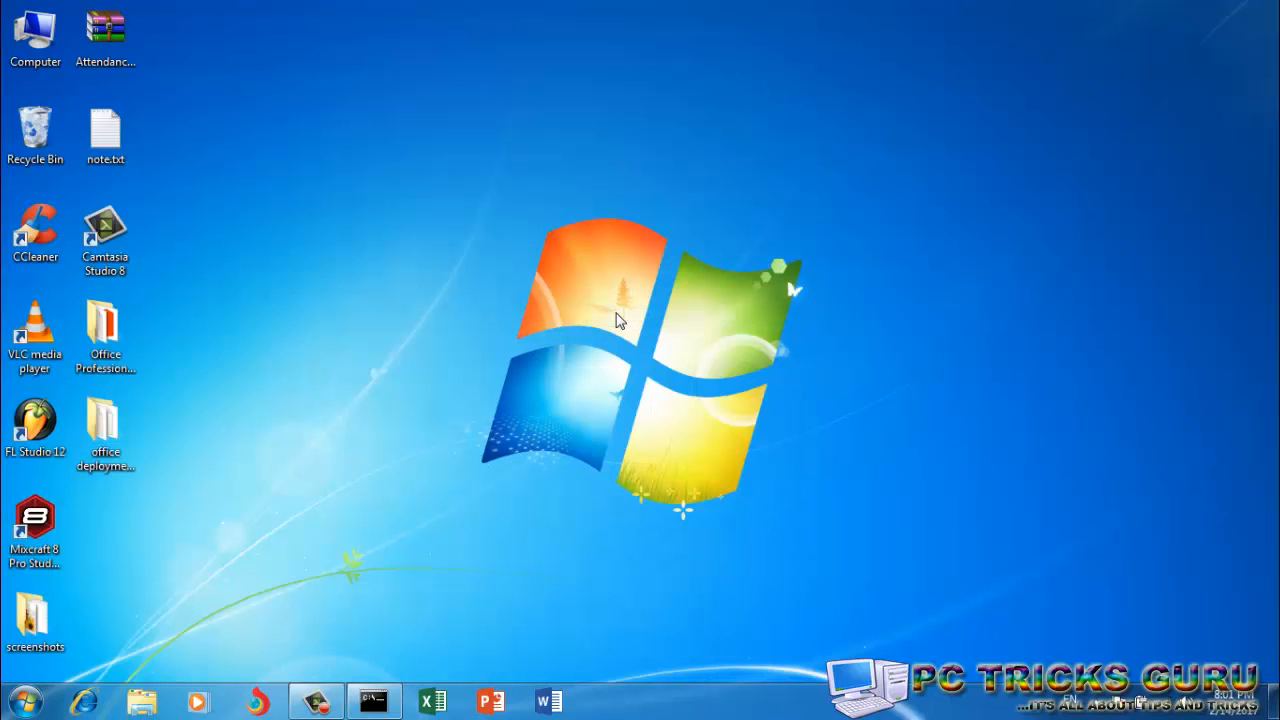